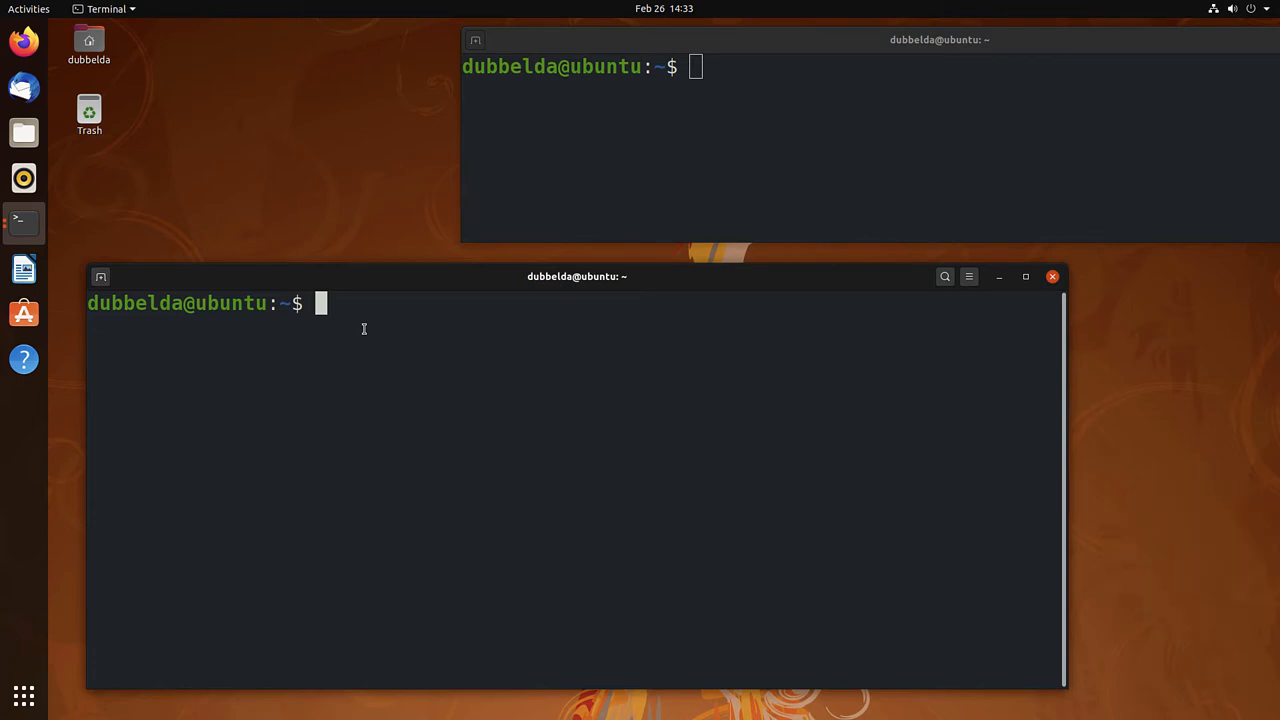
Check with 'which' that gcc, g++ and gfortran are not yet installed.
text(which gcc)
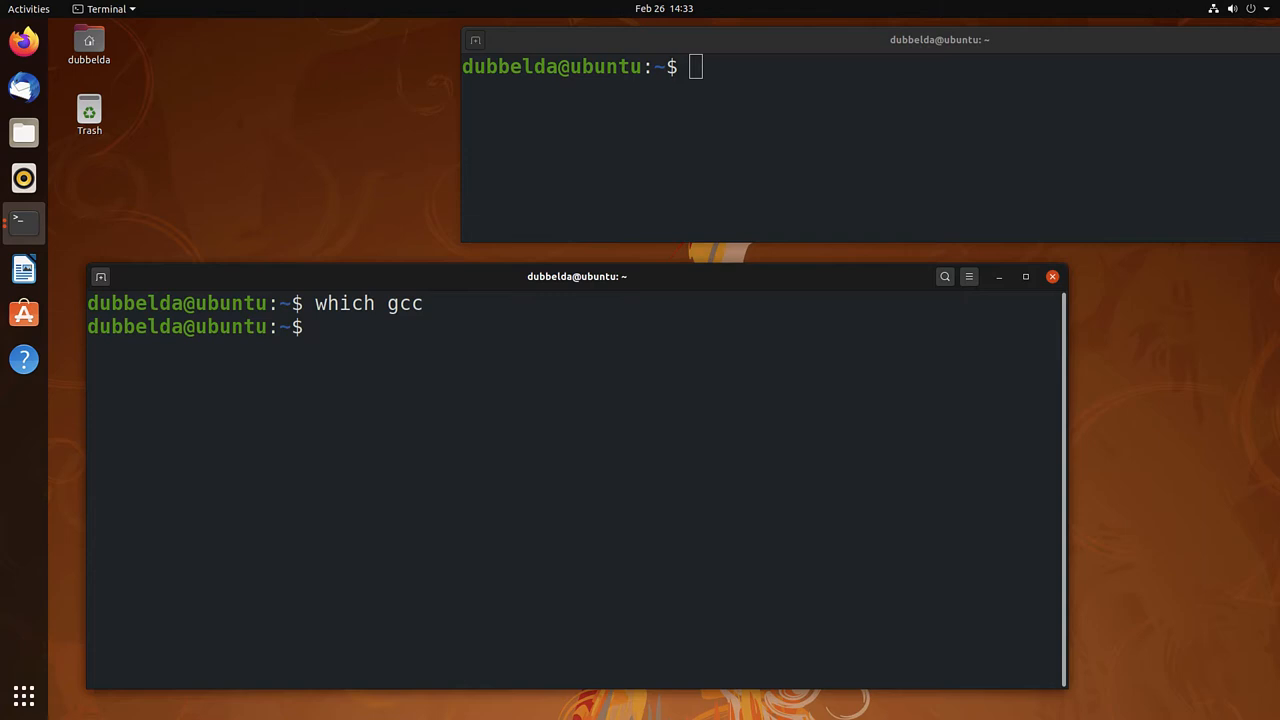
text(which g++)
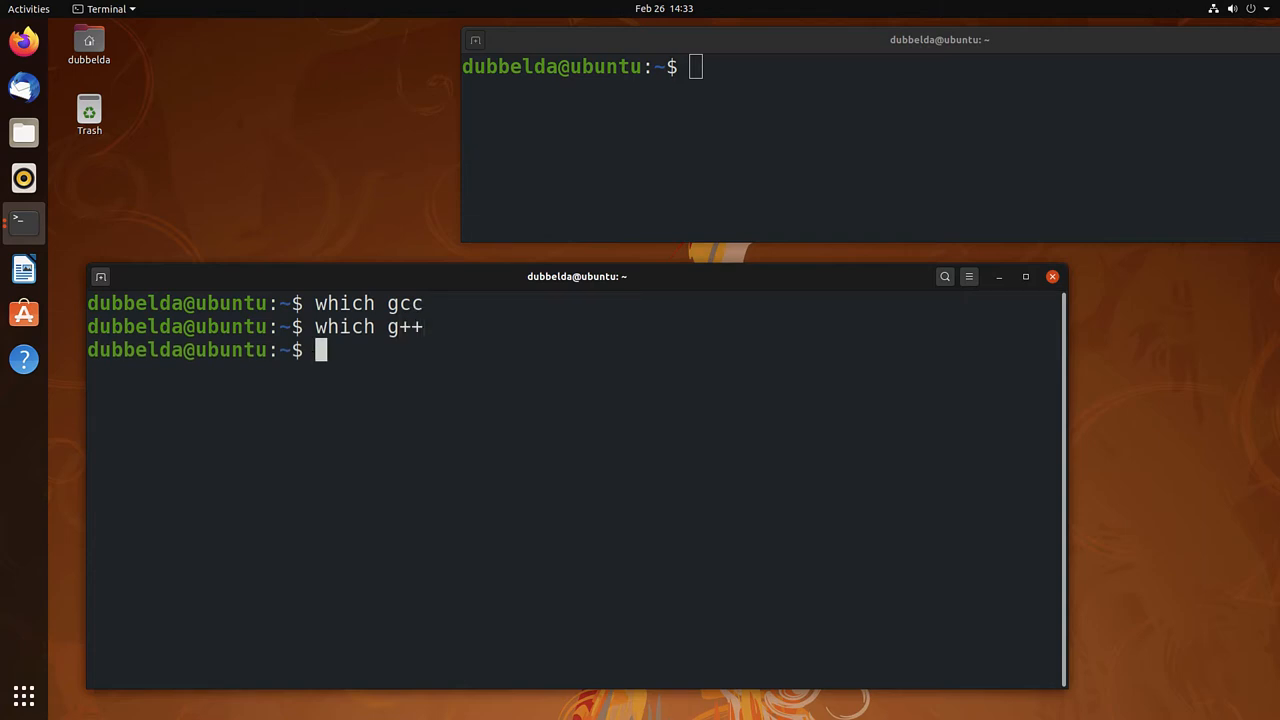
text(which gfortran)
text(which make)
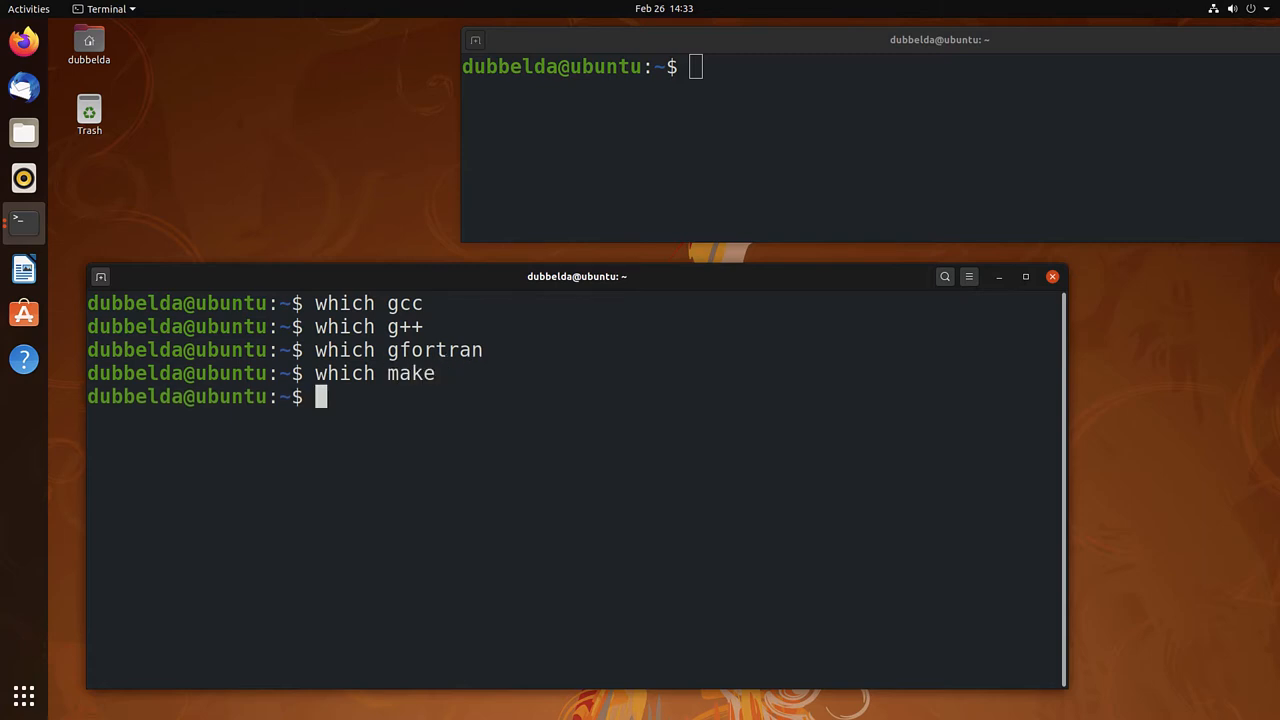
Start installing the build-essential toolchain with sudo apt install.
text(sudo apt install build-essential)
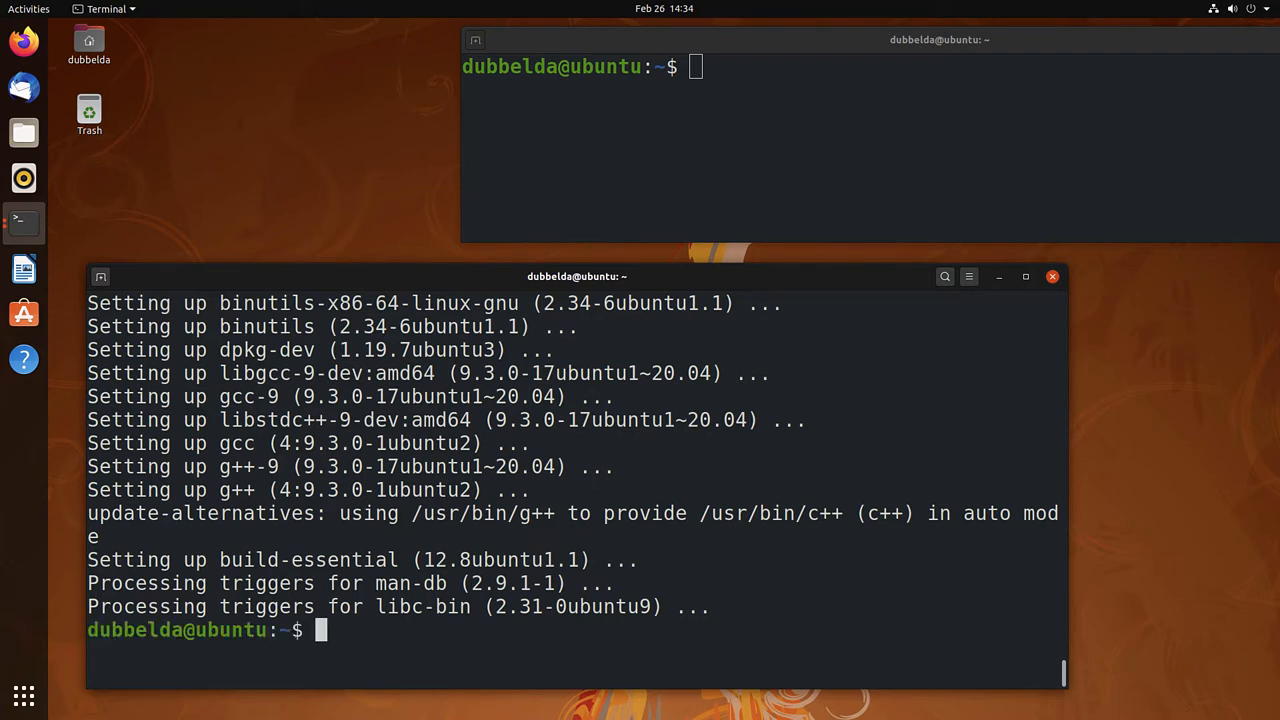
Install gfortran via apt, confirming with 'y', then check gcc resolves to /usr/bin/gcc.
text(sudo apt install gfortran)
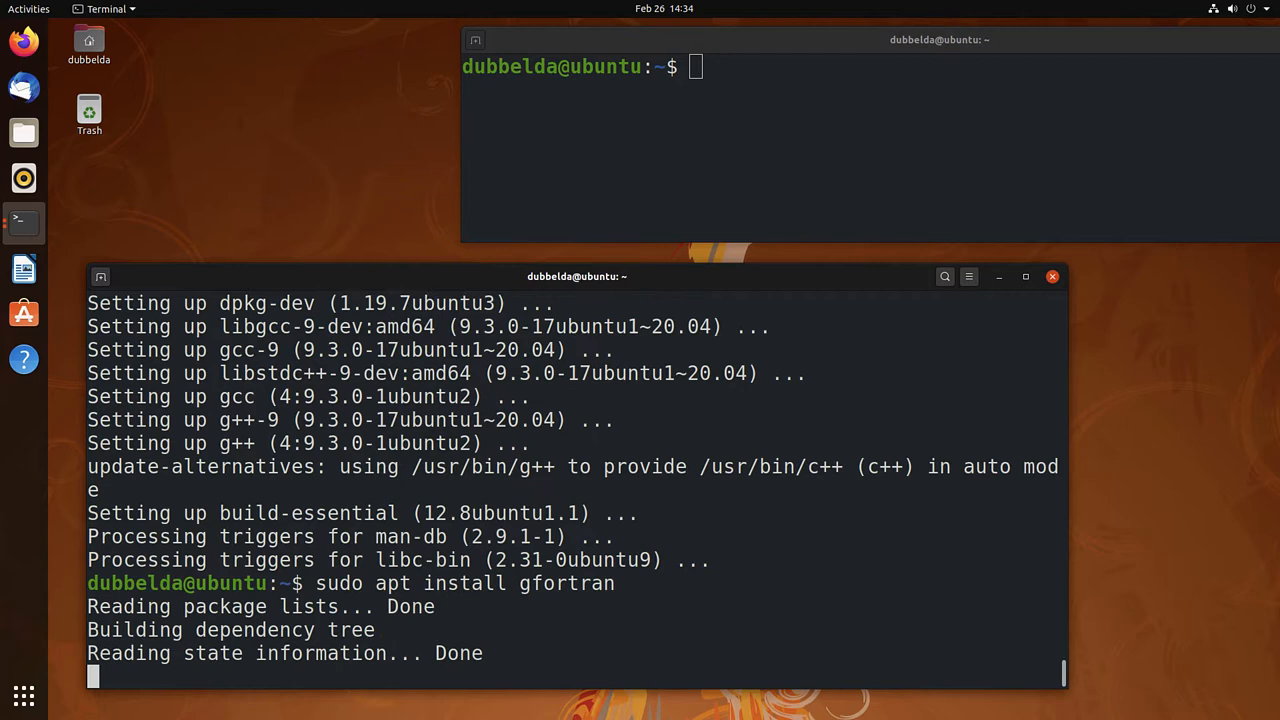
text(y)
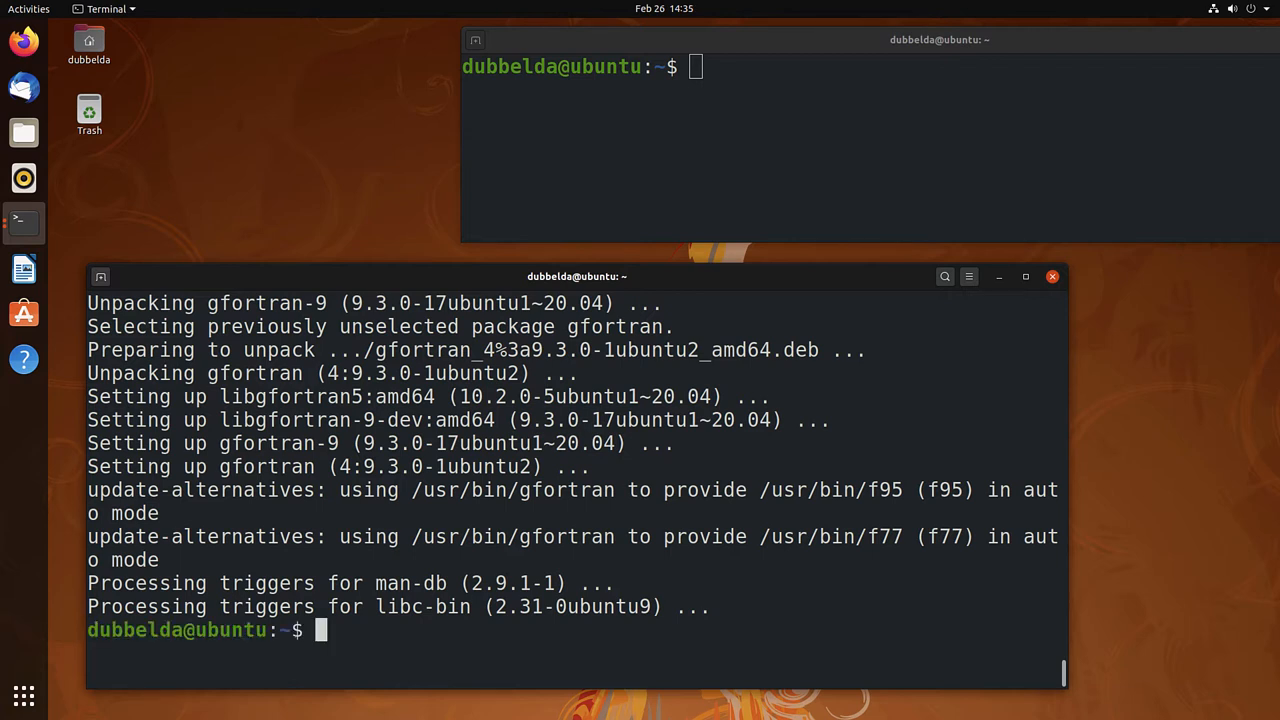
text(which gcc)
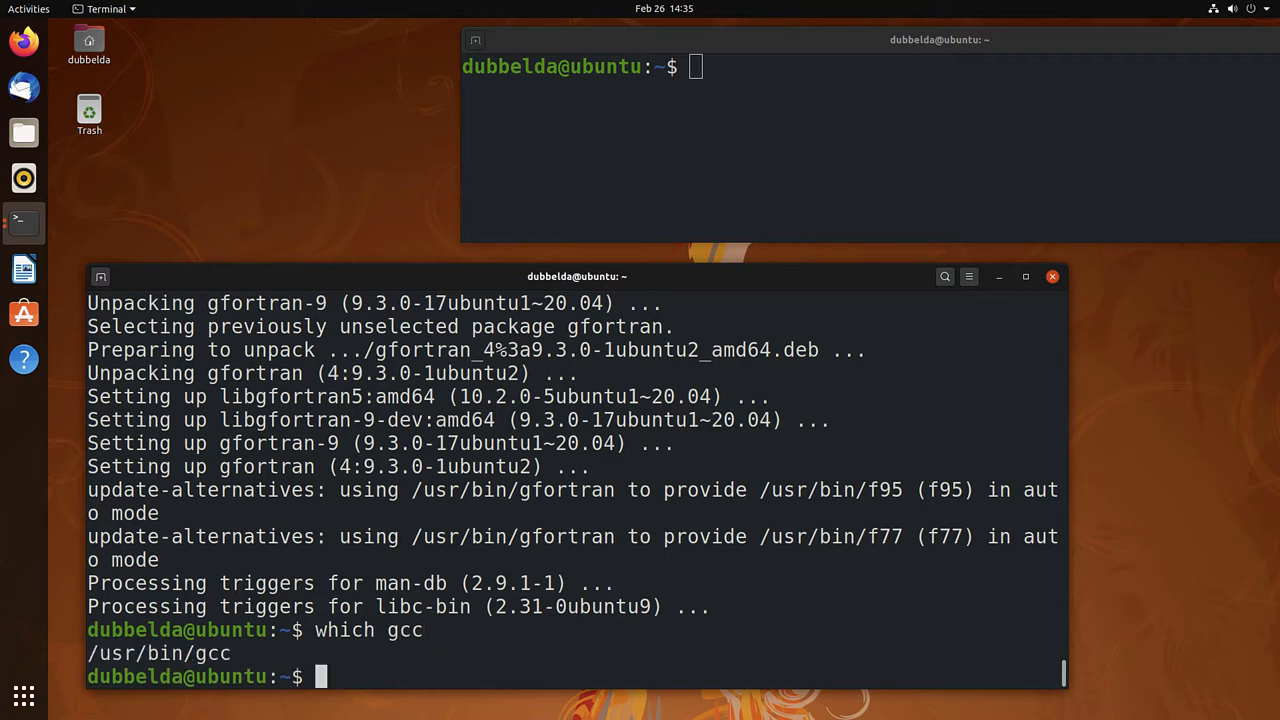
Confirm g++ and gfortran now resolve under /usr/bin, then begin installing python3 and python3-pip.
text(which g++)
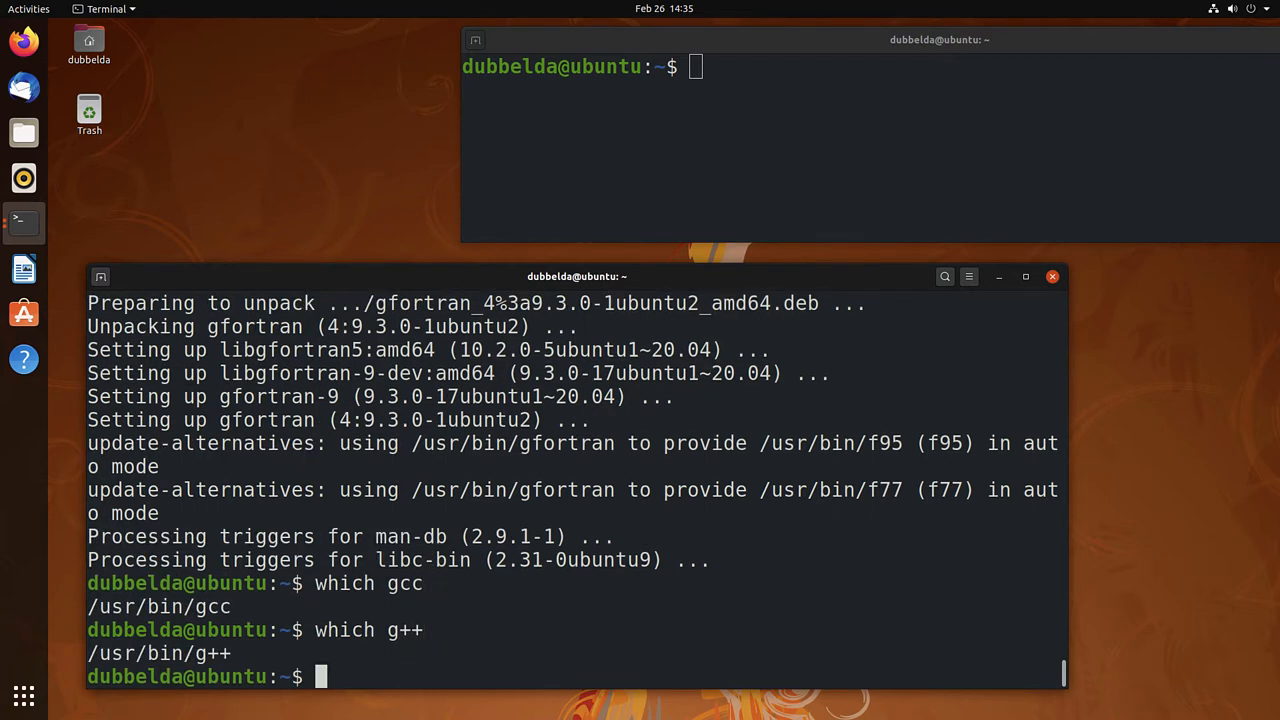
text(which gfortran)
text(which make)
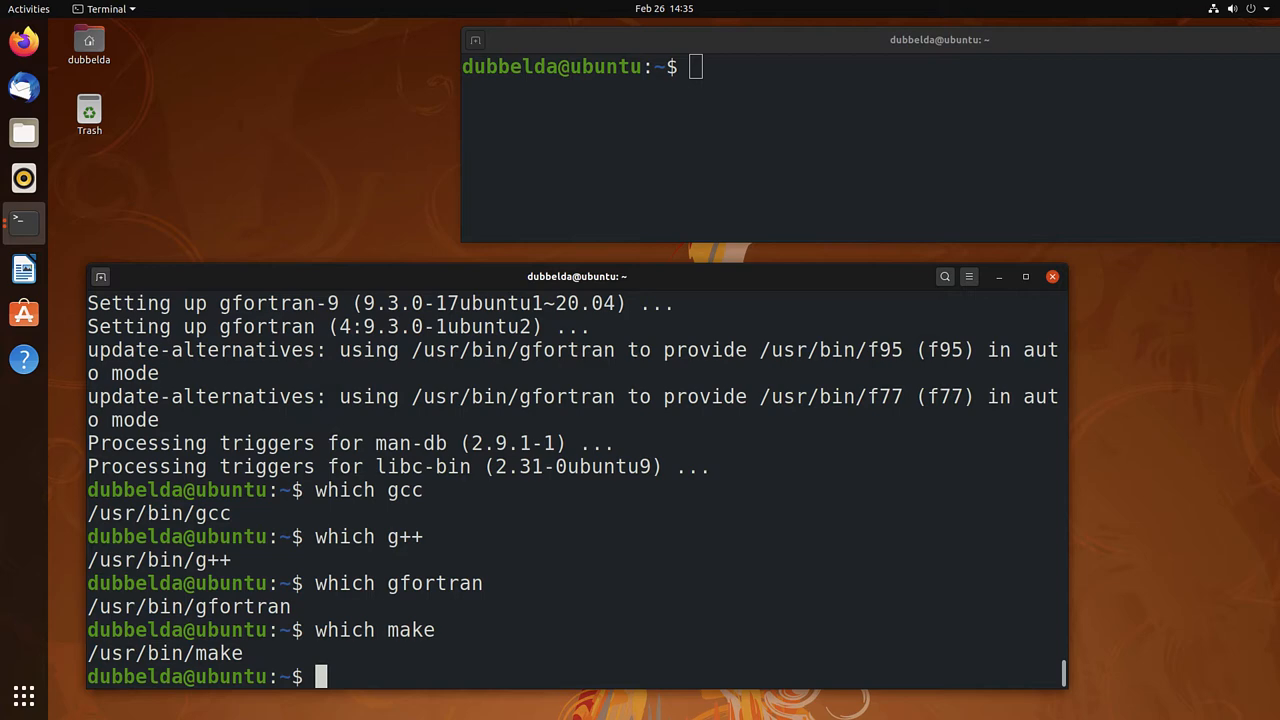
text(sudo apt install python3 python3-pip)
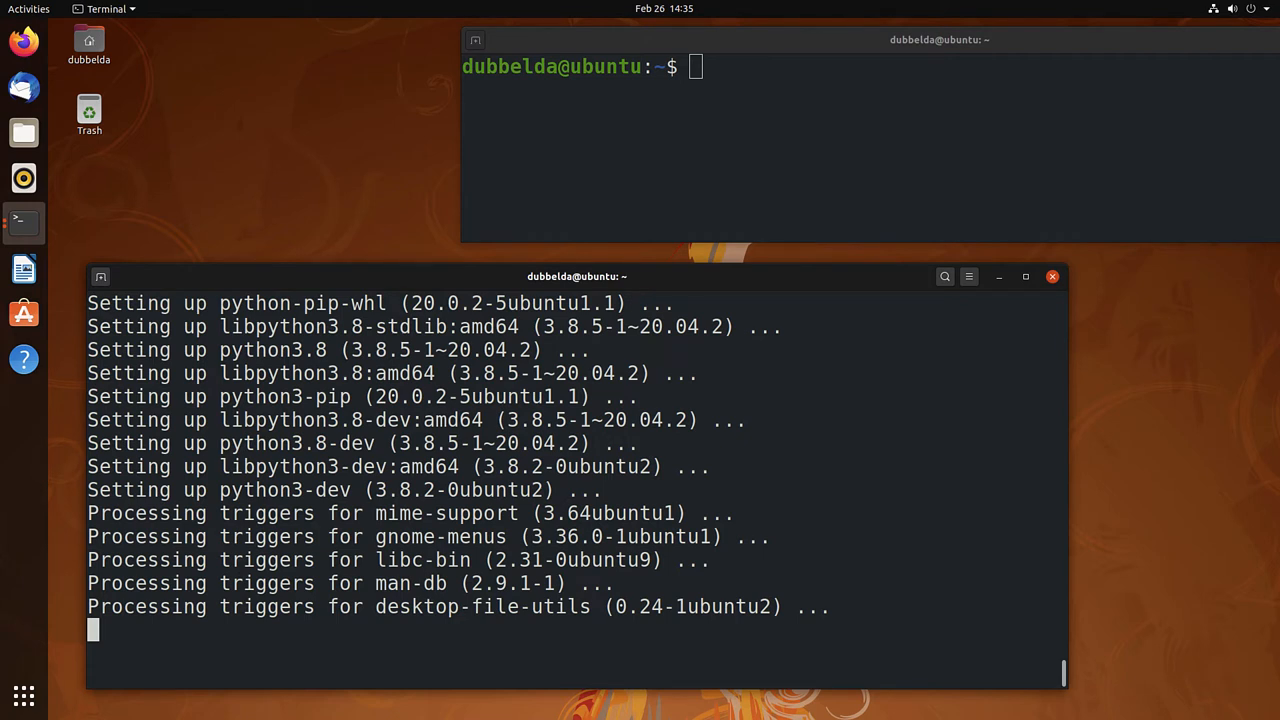
Install fortran-language-server with pip3, then prepare 'sudo apt install vim git unzip zsh liblapack-dev'.
text(sudo pip3 install fortran-language-server)
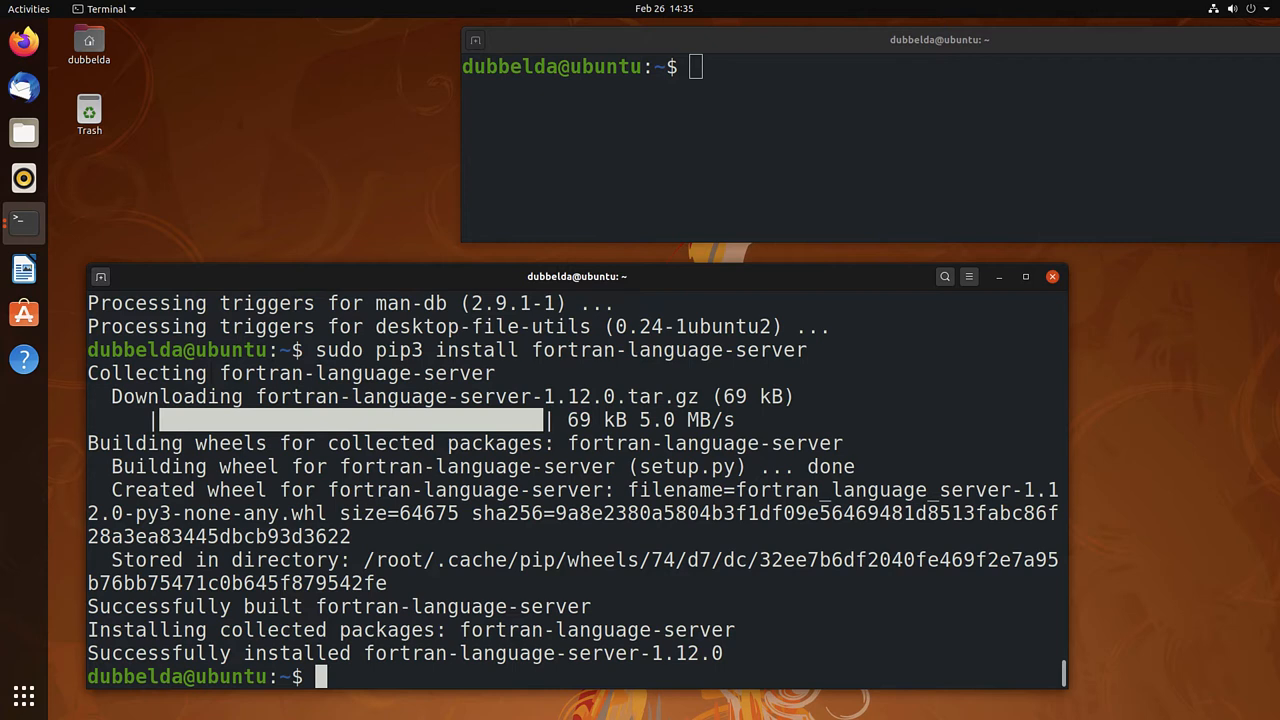
text(sudo apt install vim git unzip zsh liblapack-dev)
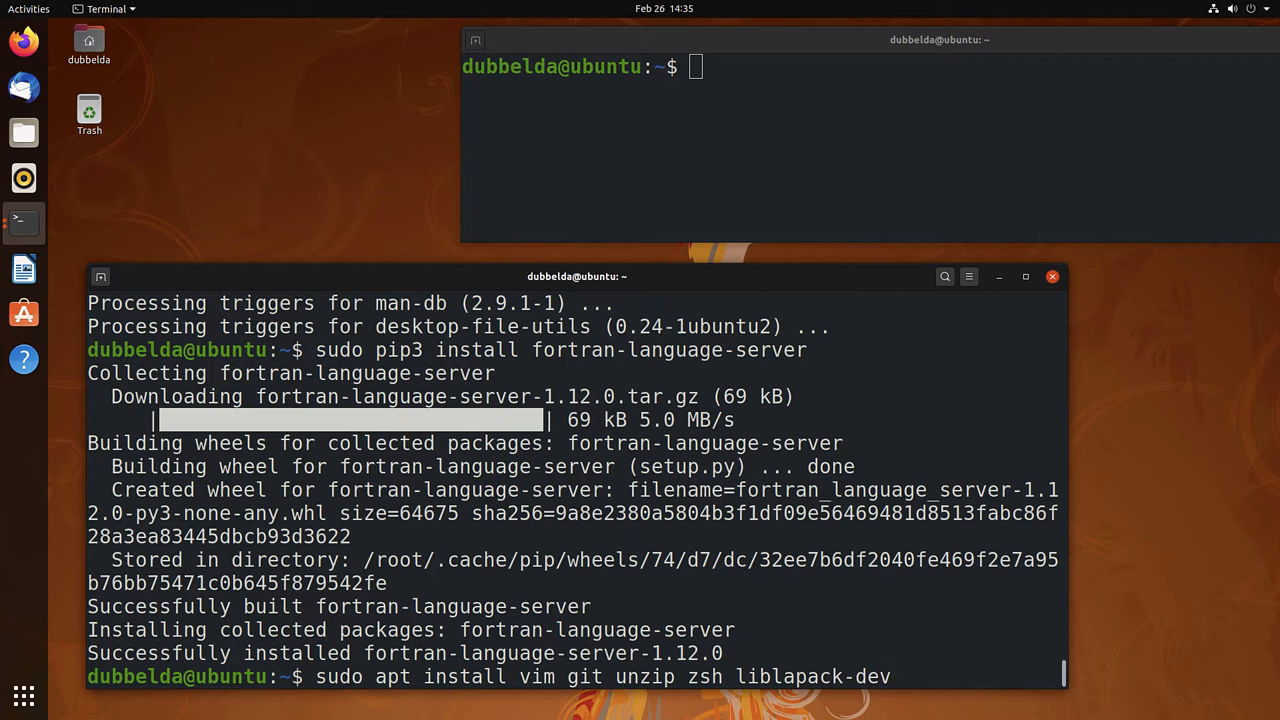
Install vim, git, unzip, zsh and liblapack-dev, then curl and wget via apt.
key(Return)
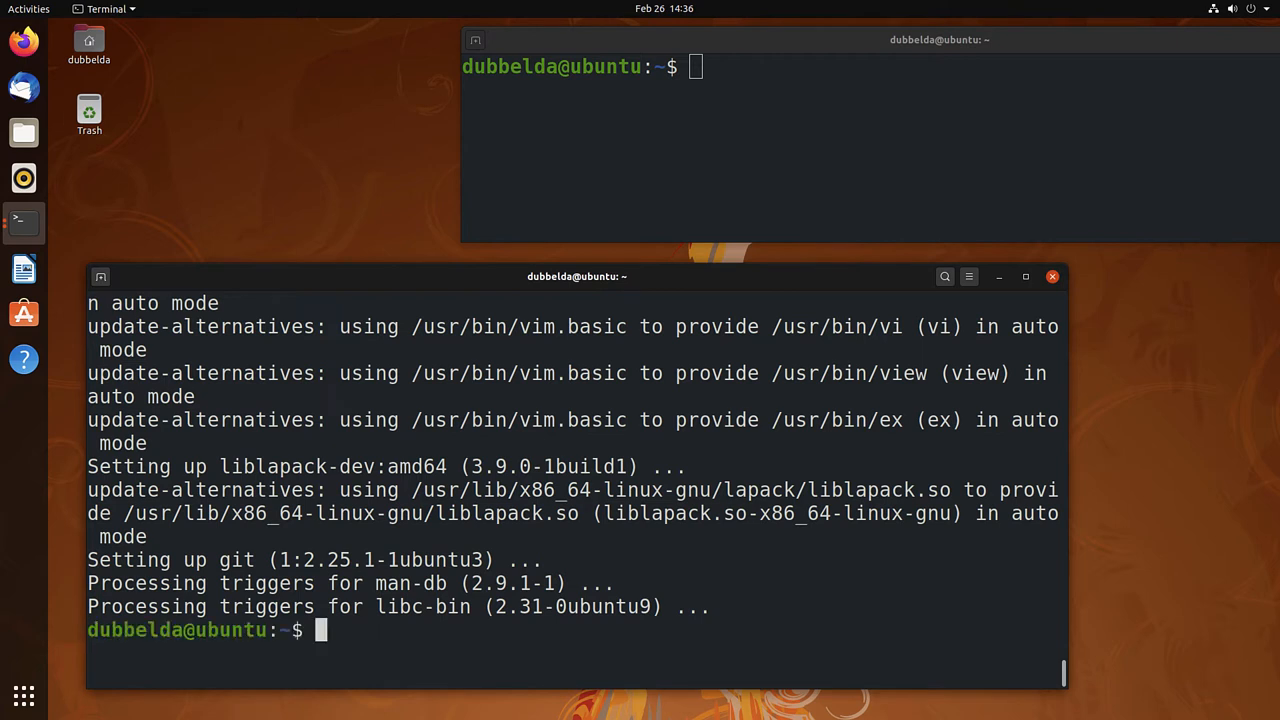
text(sudo apt install curl wget)
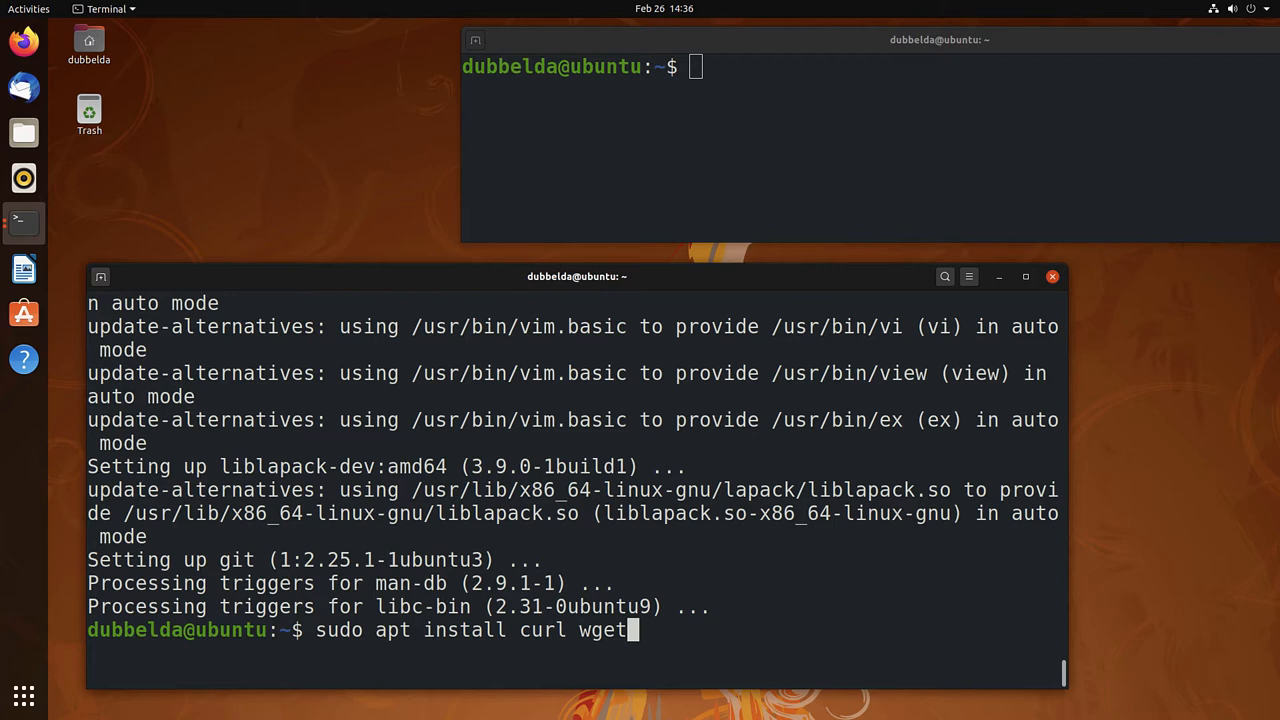
key(Return)
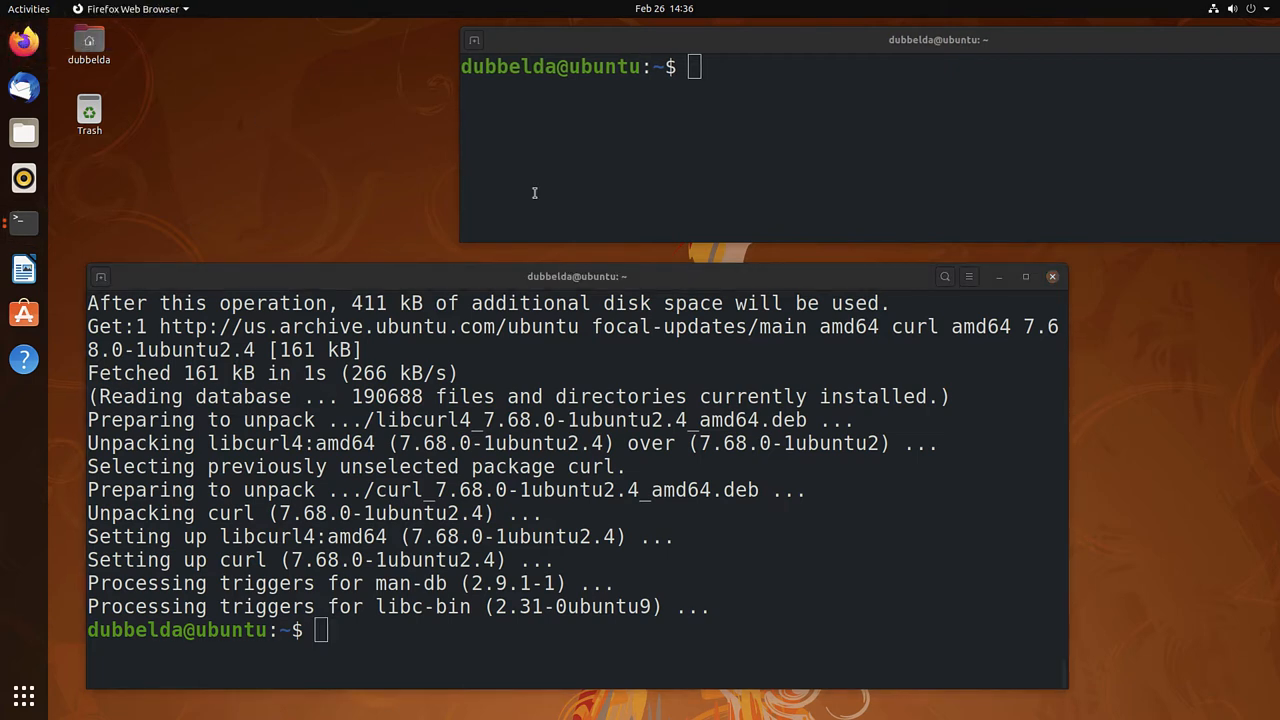
mouse_move(536, 198)
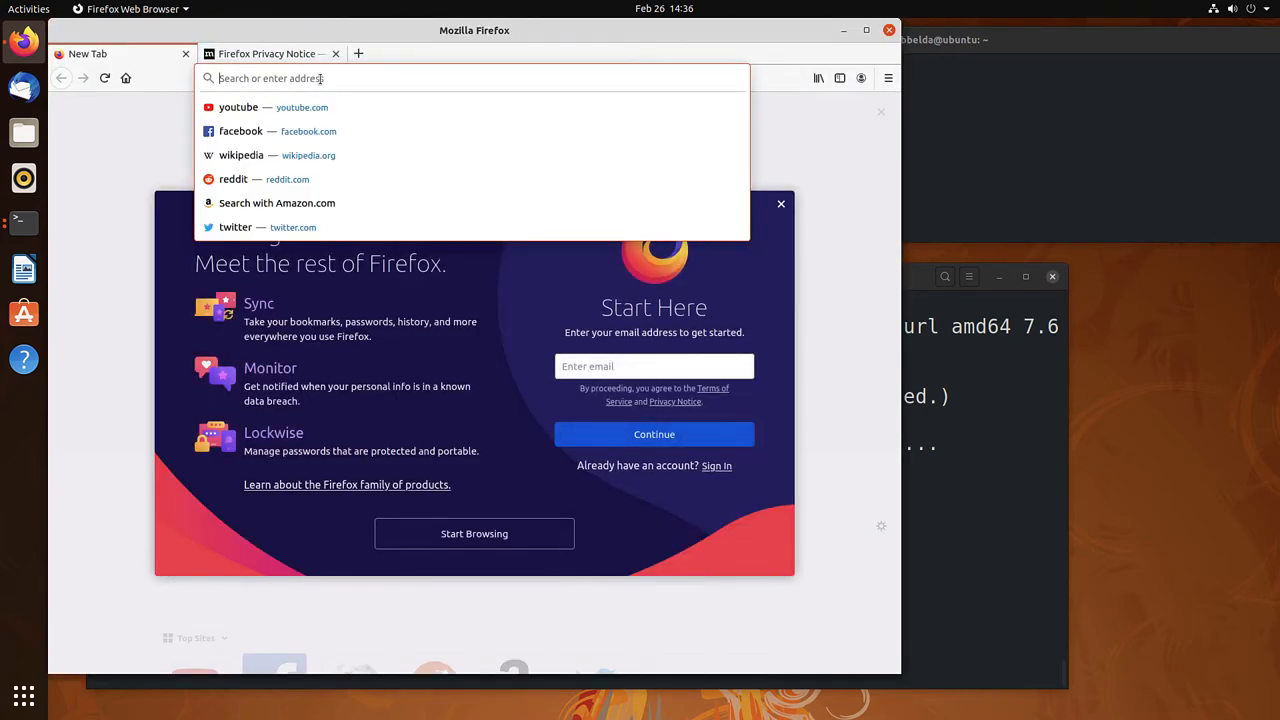
Search Google for 'oh my zsh', open the ohmyzsh GitHub repository and scroll to Basic Installation.
text(oh my zsh)
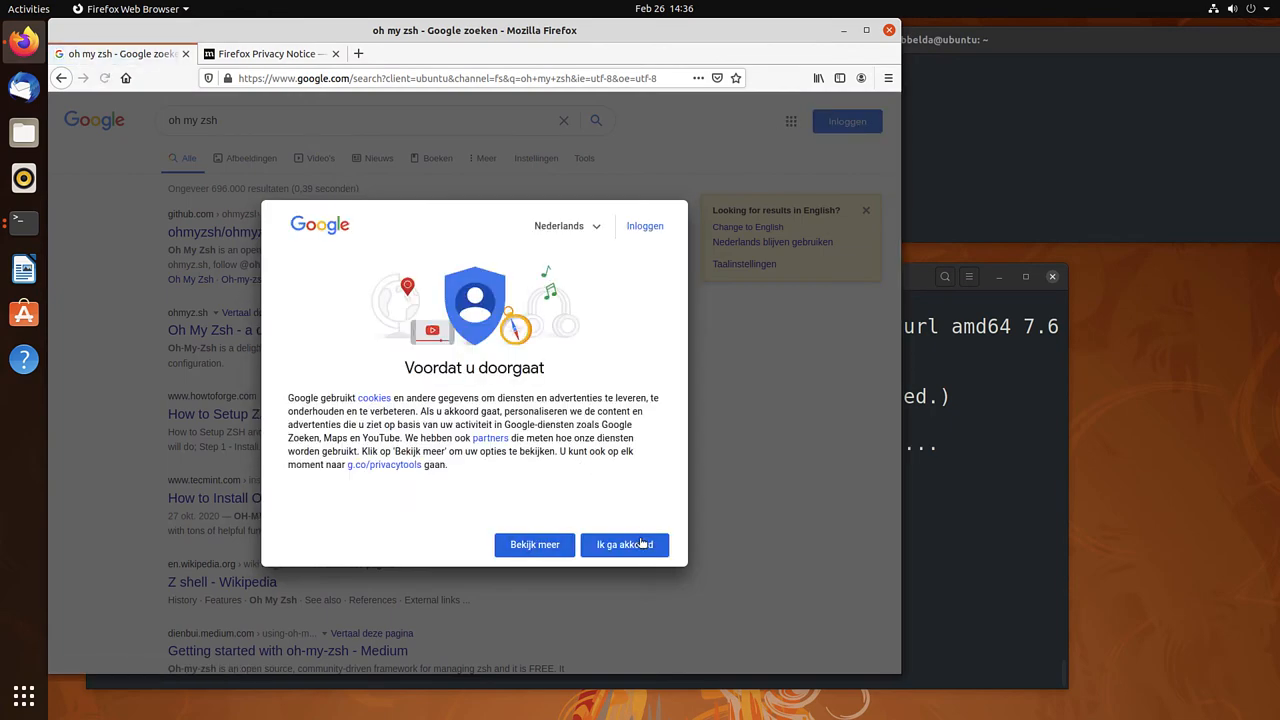
click(624, 544)
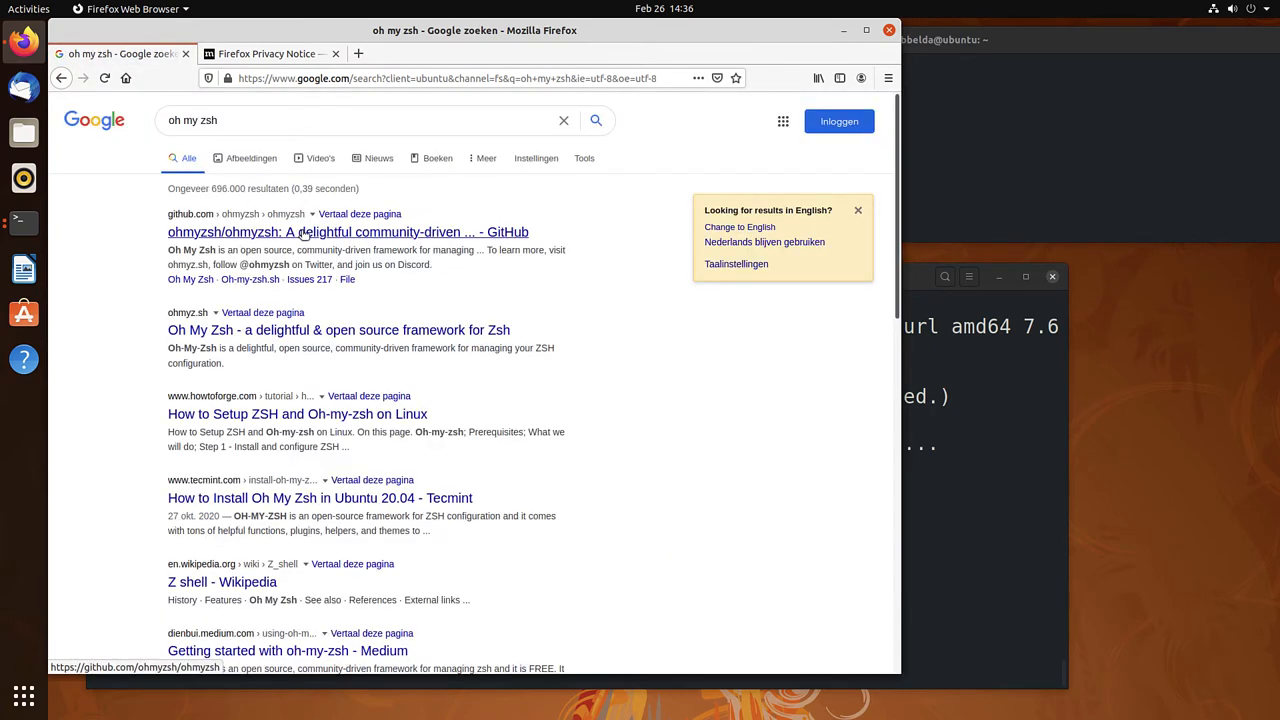
click(348, 232)
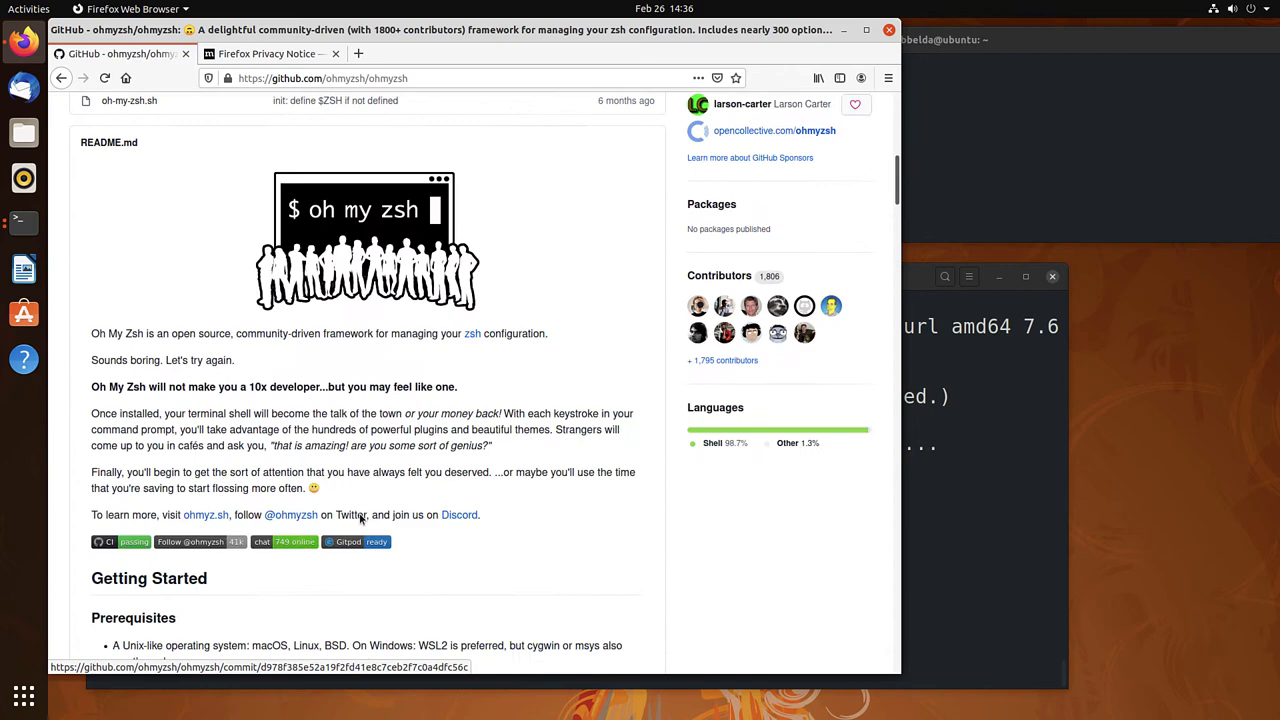
scroll(down, 3)
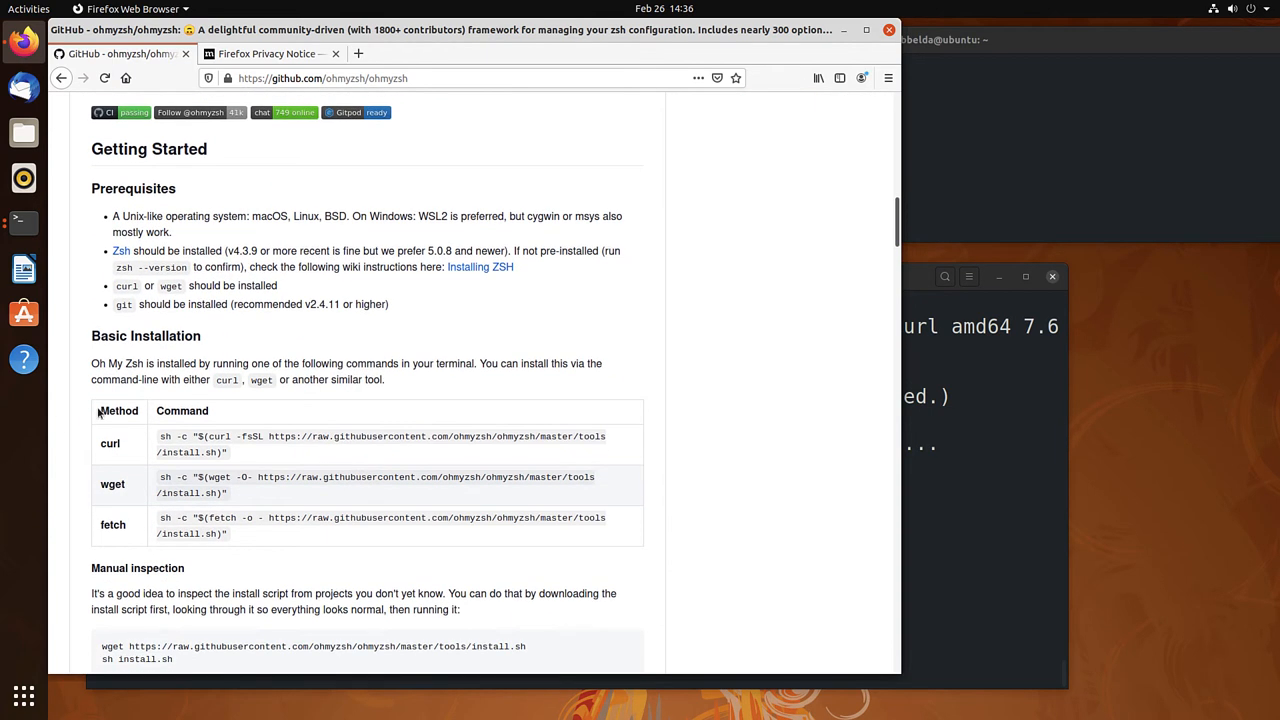
mouse_move(228, 456)
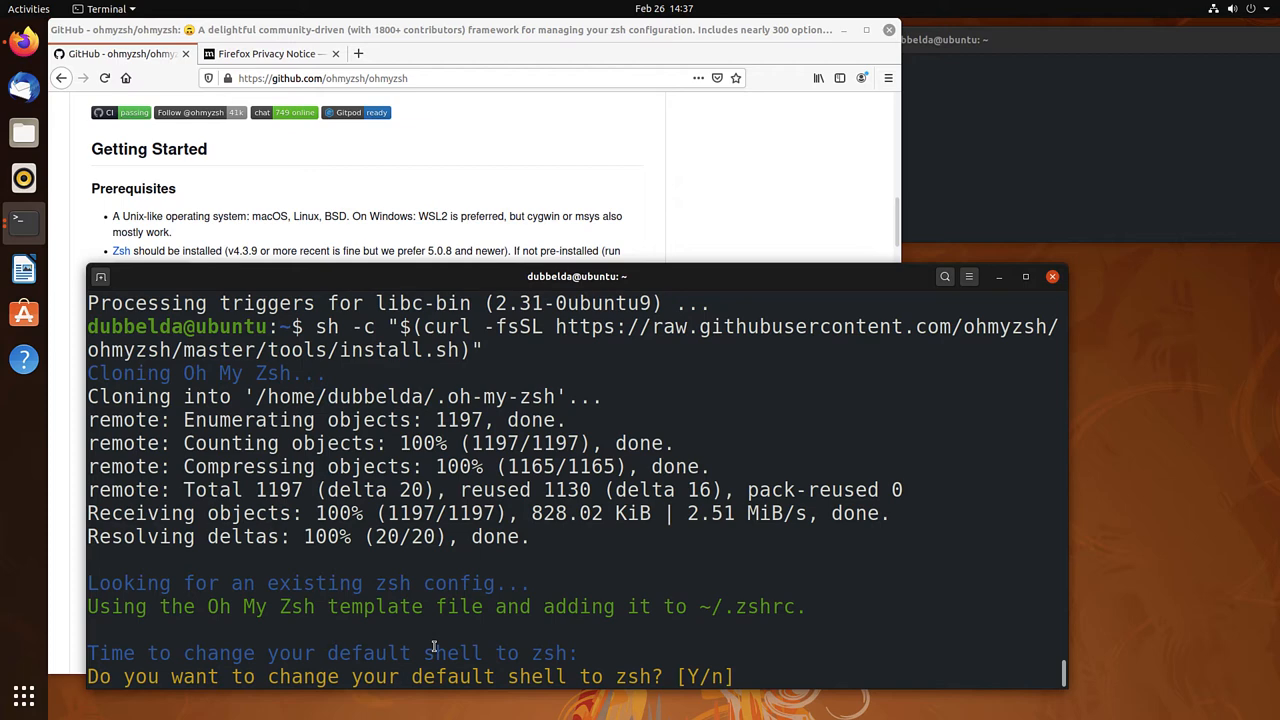
Answer 'y' to make zsh the default shell after the Oh My Zsh install, then start a zsh session.
text(y)
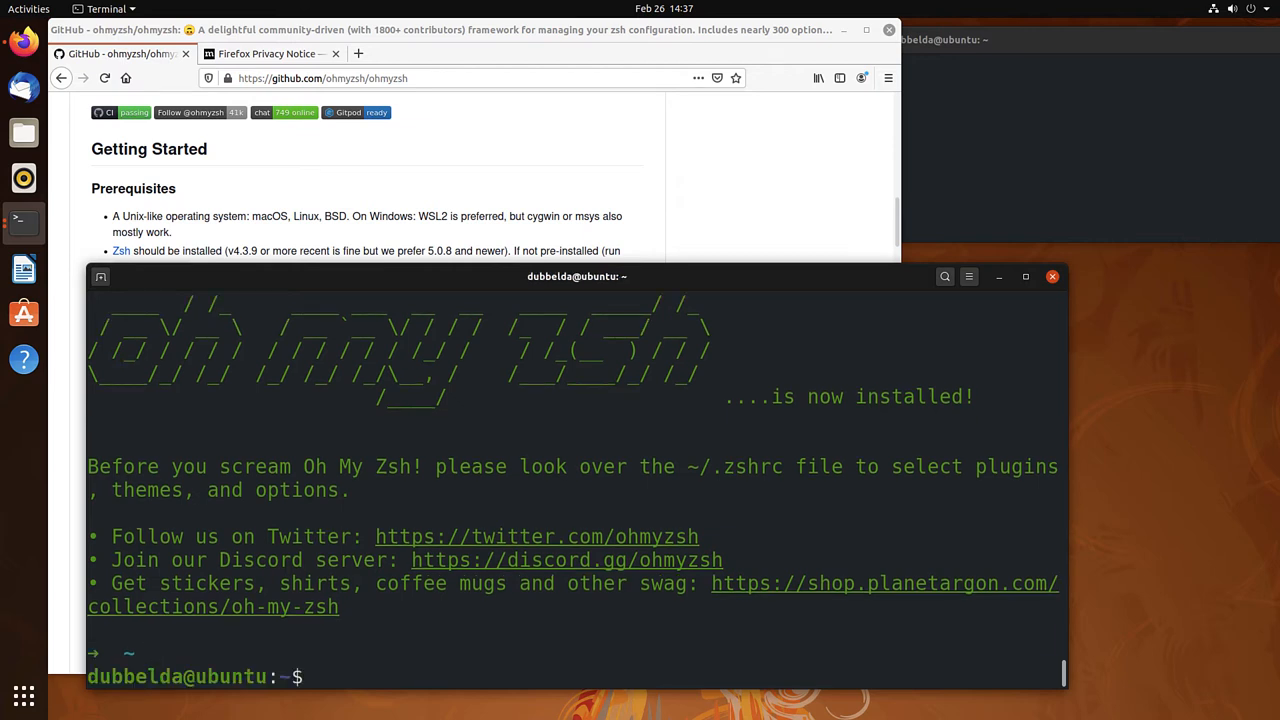
text(zsh)
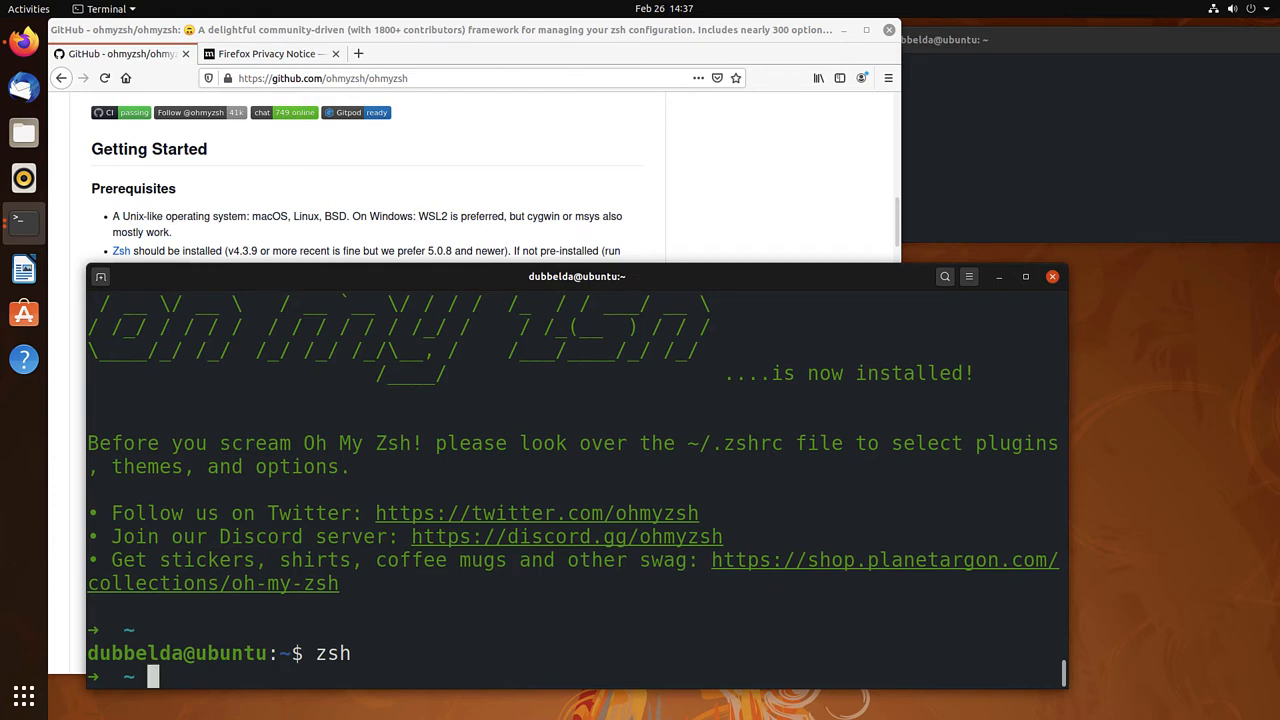
Edit .zshrc alongside agnoster.zsh-theme in vim -p and set ZSH_THEME to agnoster.
text(v)
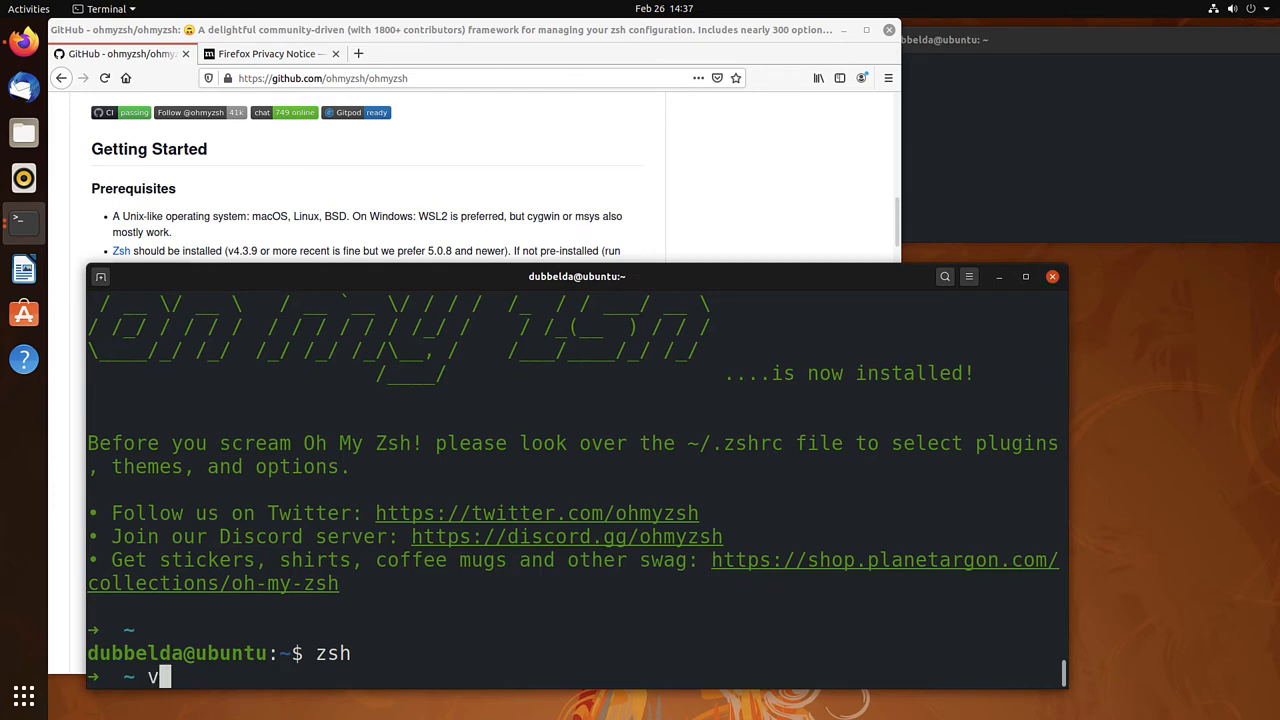
text(im -p .)
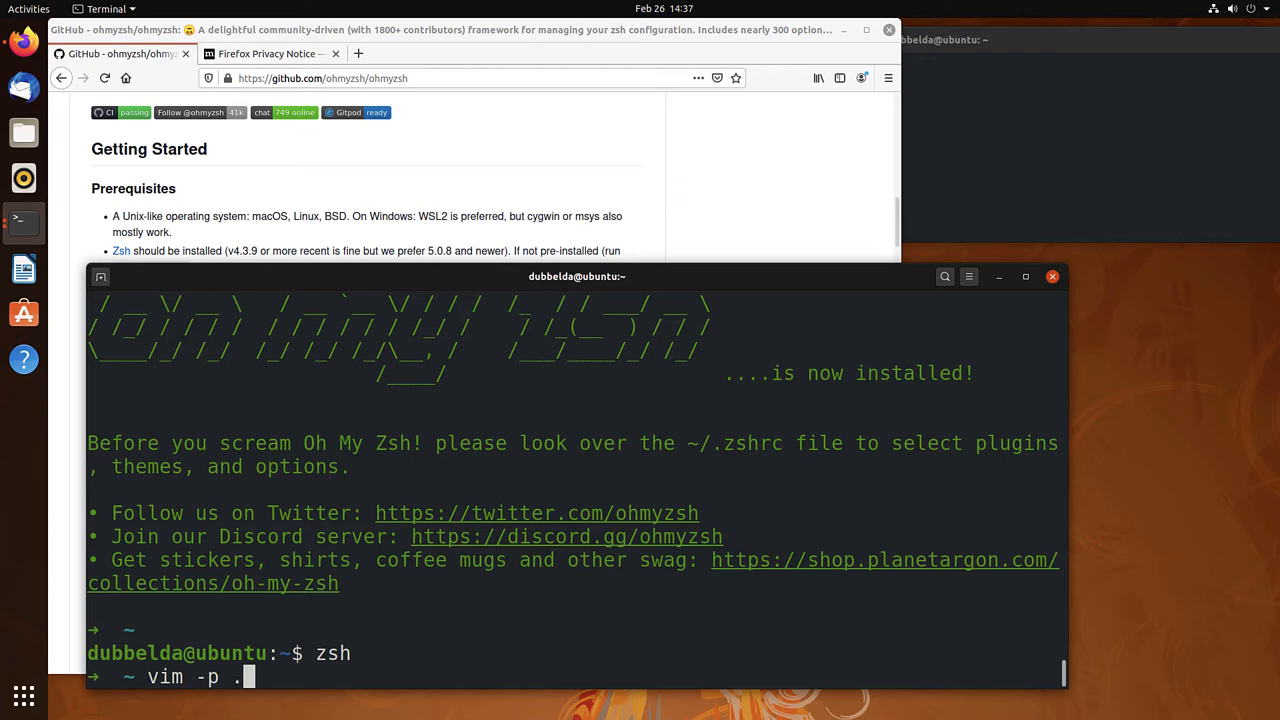
text(zshrc .o)
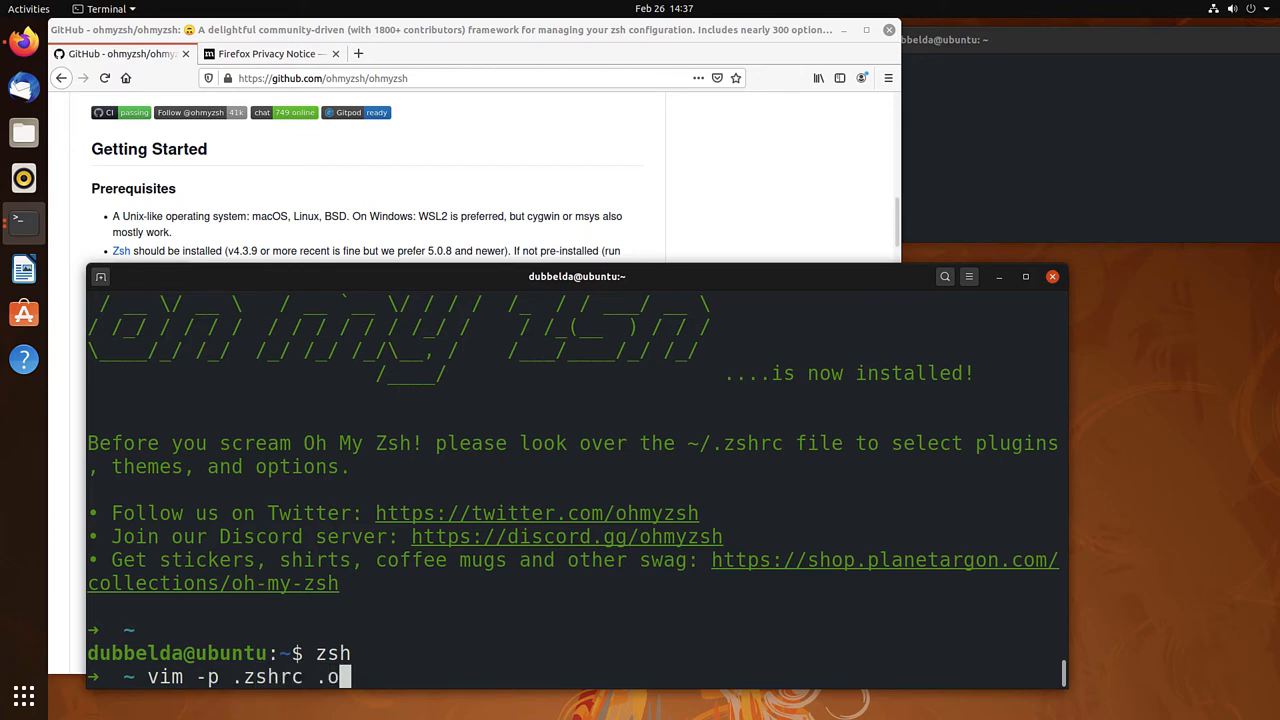
text(h-my-zsh/themes/agnoster.zsh-theme)
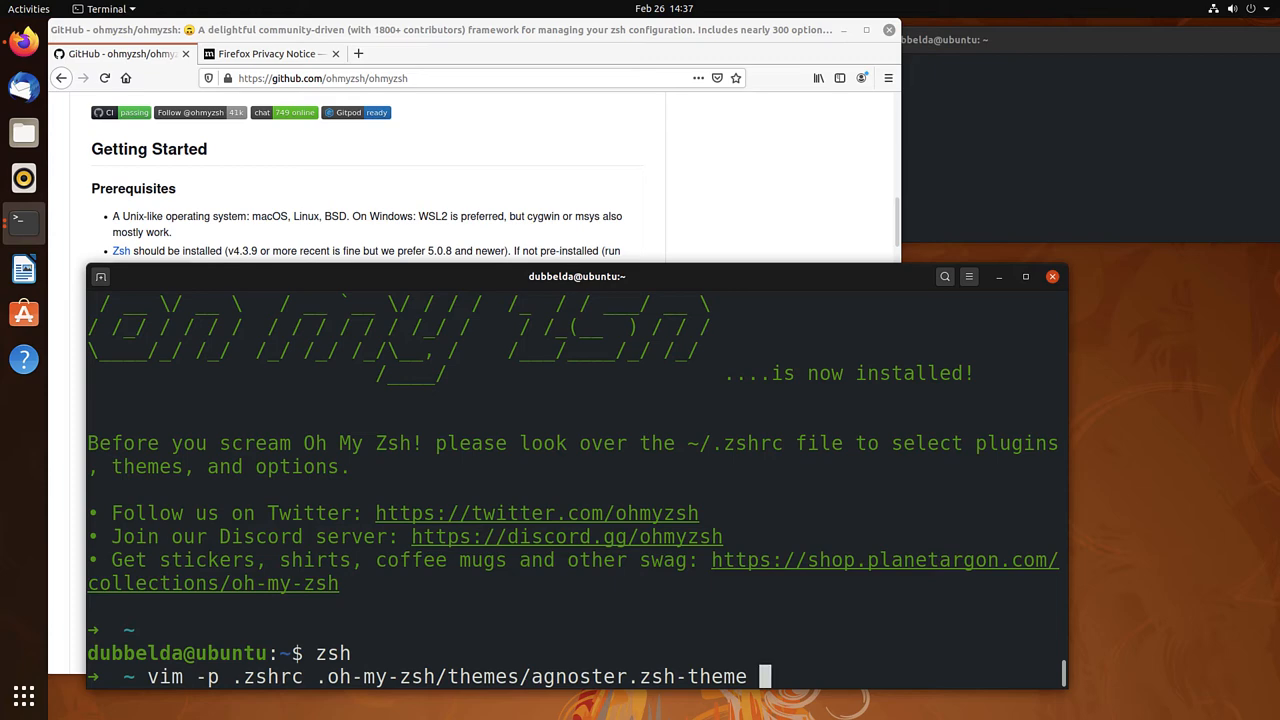
mouse_move(434, 540)
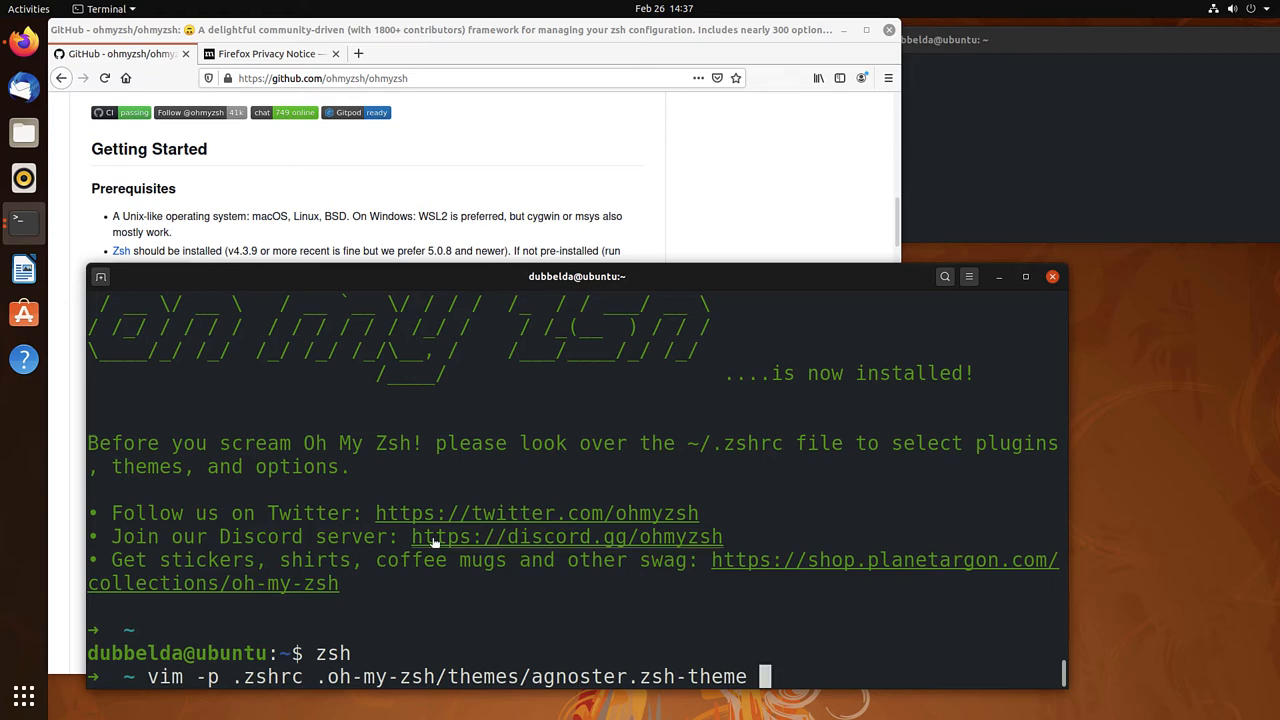
key(Return)
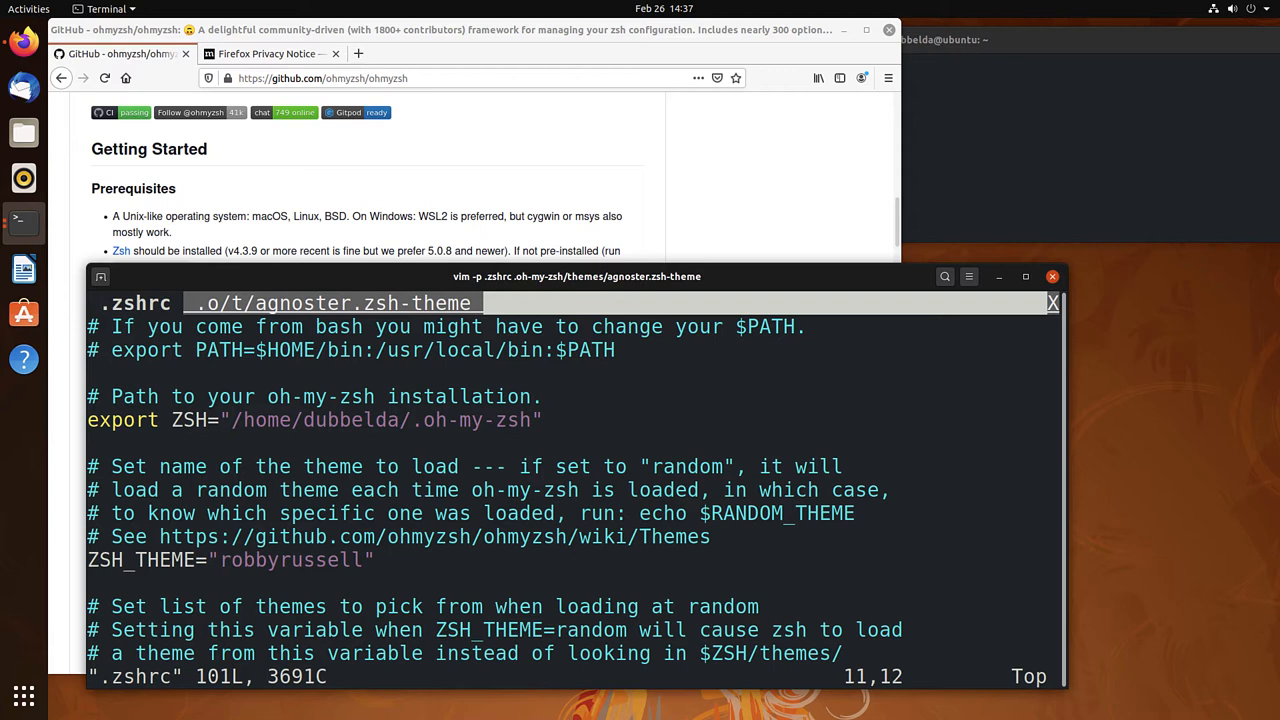
text(agn)
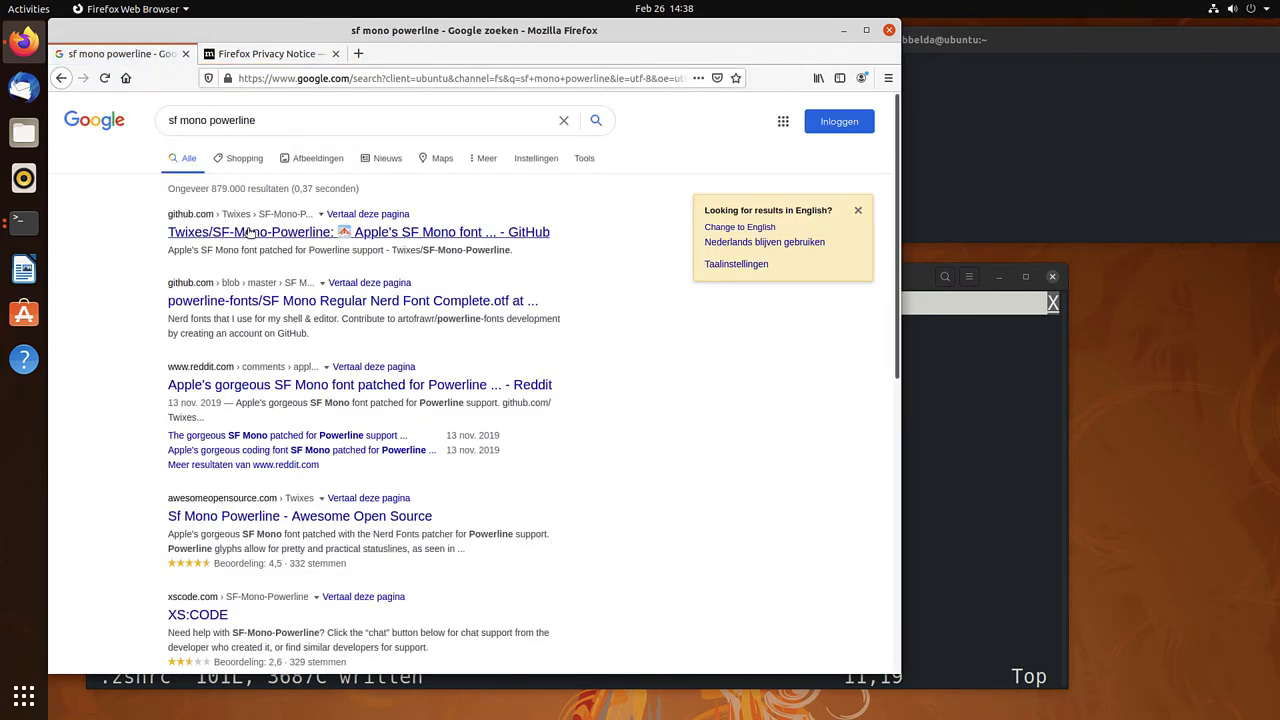
Open the Twixes/SF-Mono-Powerline GitHub repository and show its HTTPS clone URL.
click(358, 232)
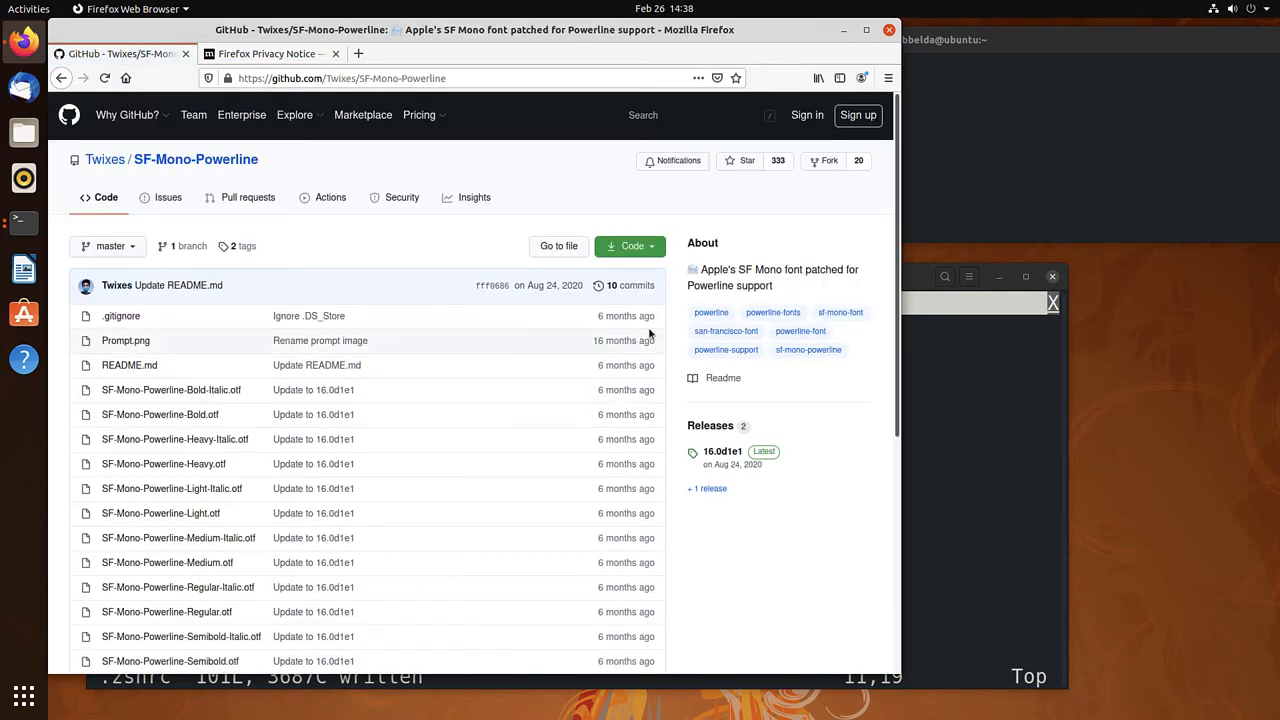
click(628, 246)
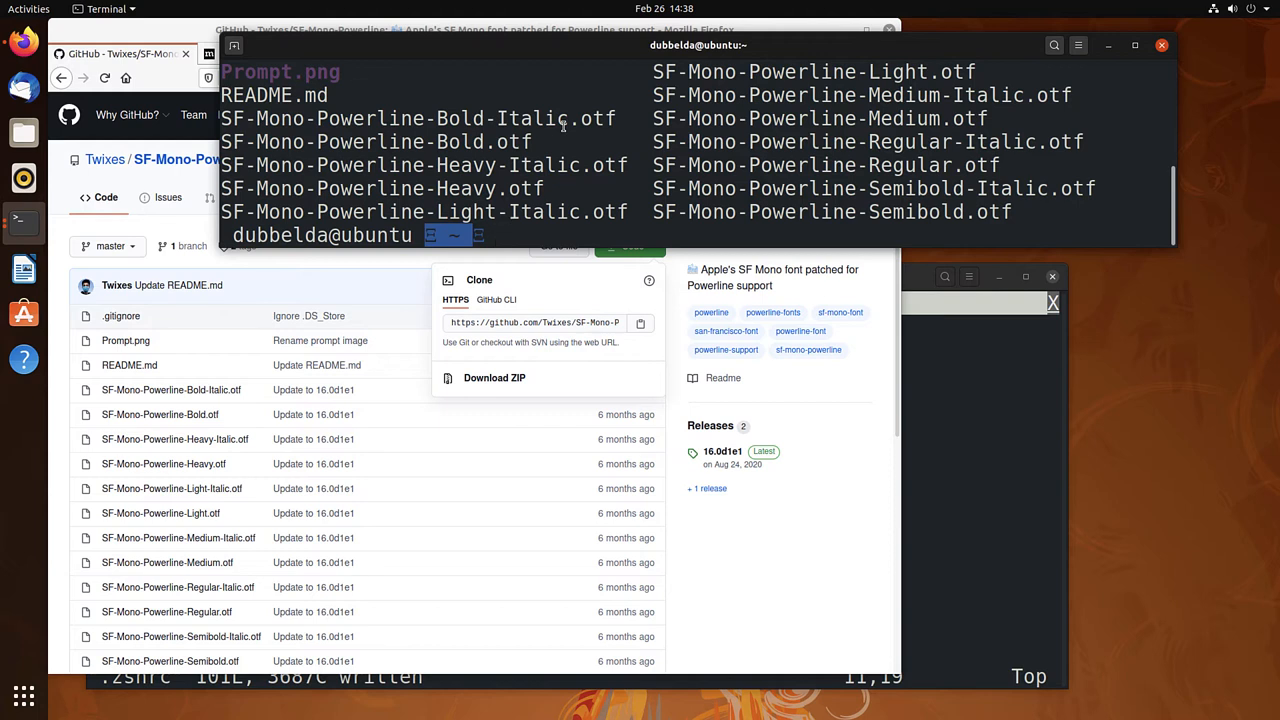
Copy SF-Mono-Powerline/*.otf into /usr/local/share/fonts with sudo cp.
text(sudo cp)
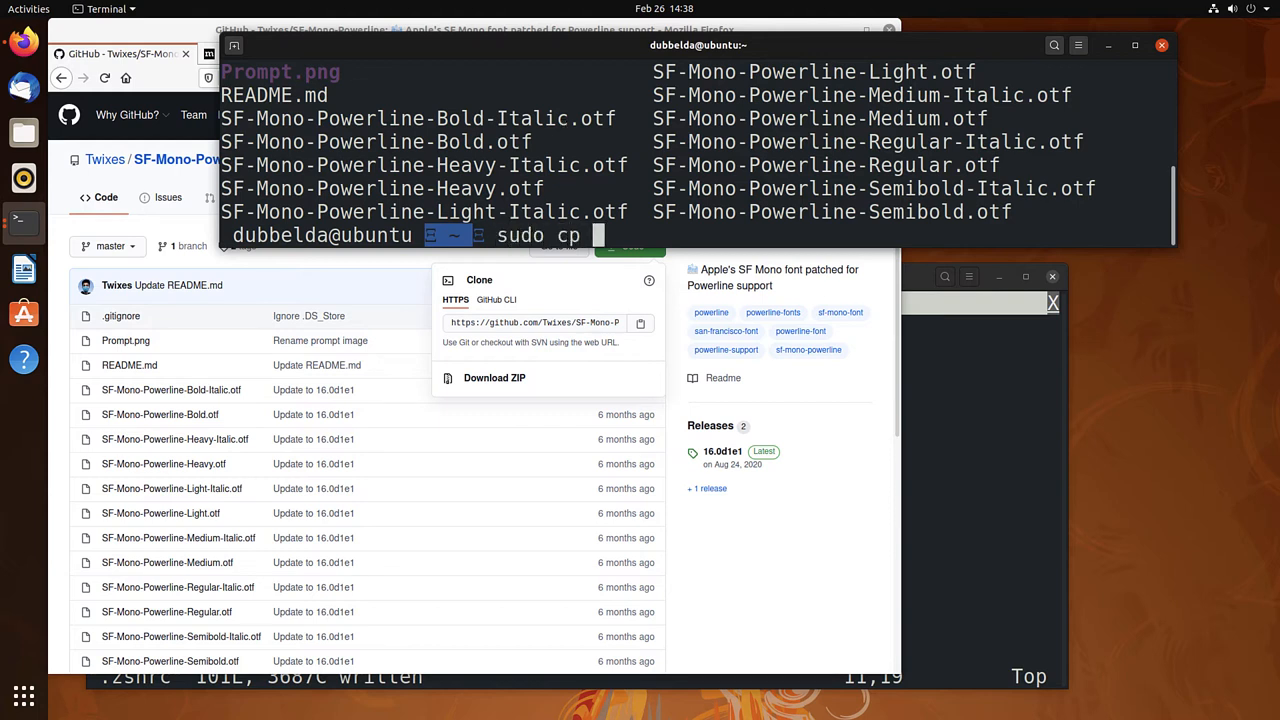
text(SF-Mono-Powerline/*.)
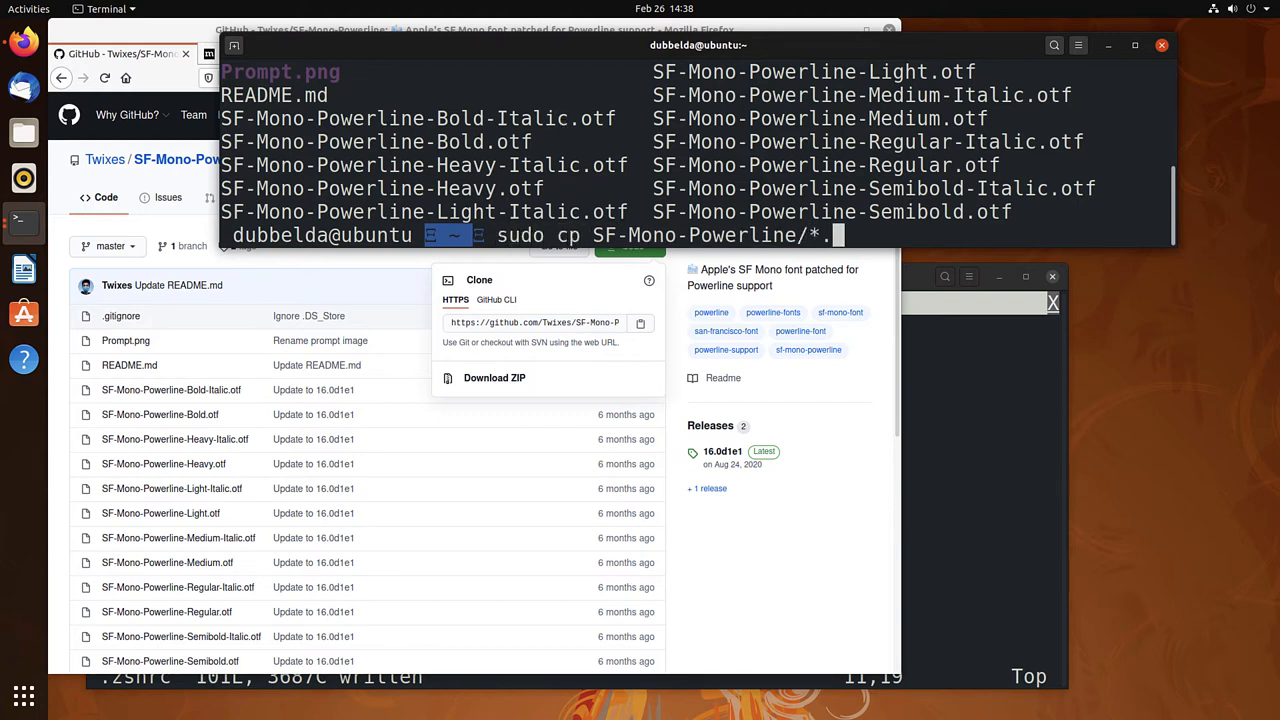
text(otf /usr/local/)
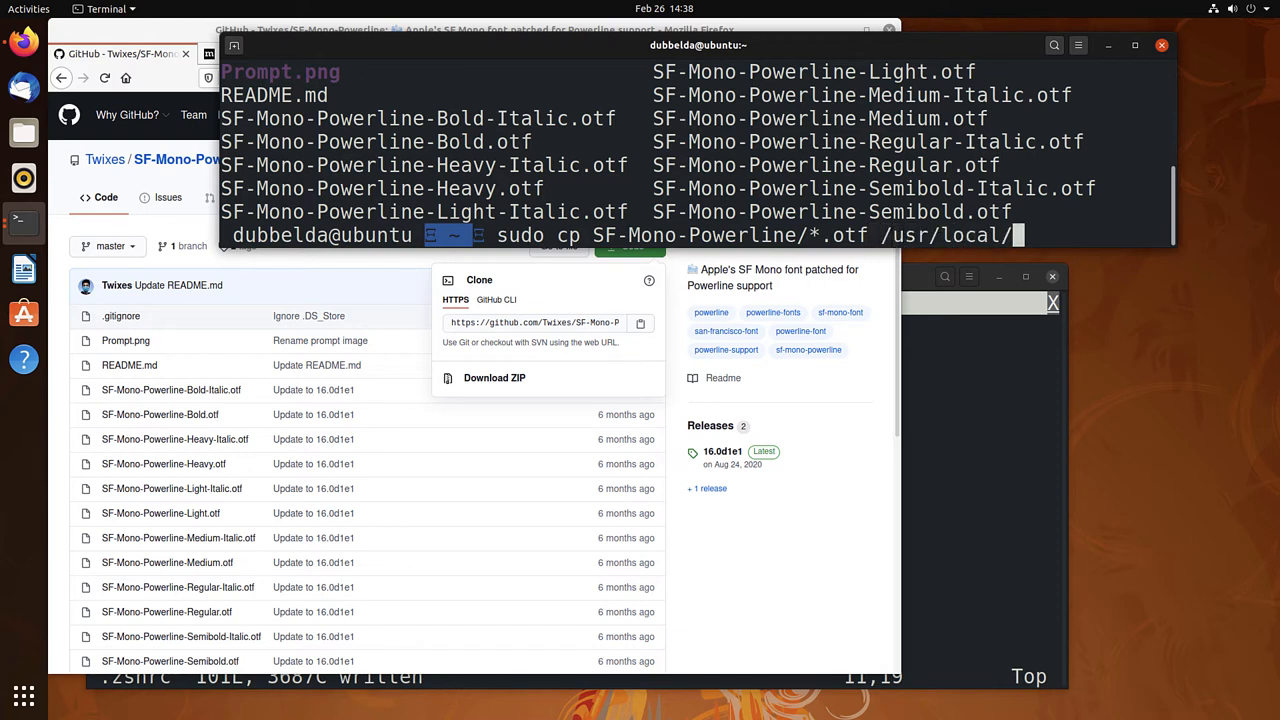
text(share/fonts)
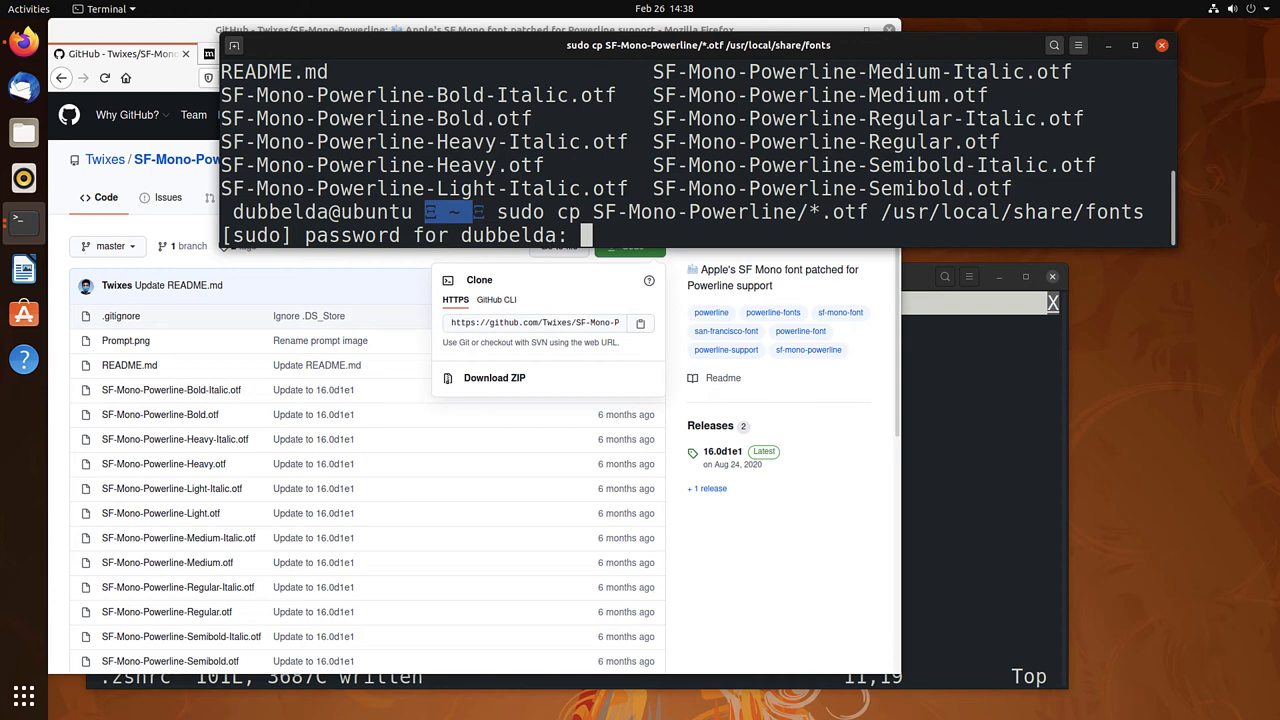
key(Return)
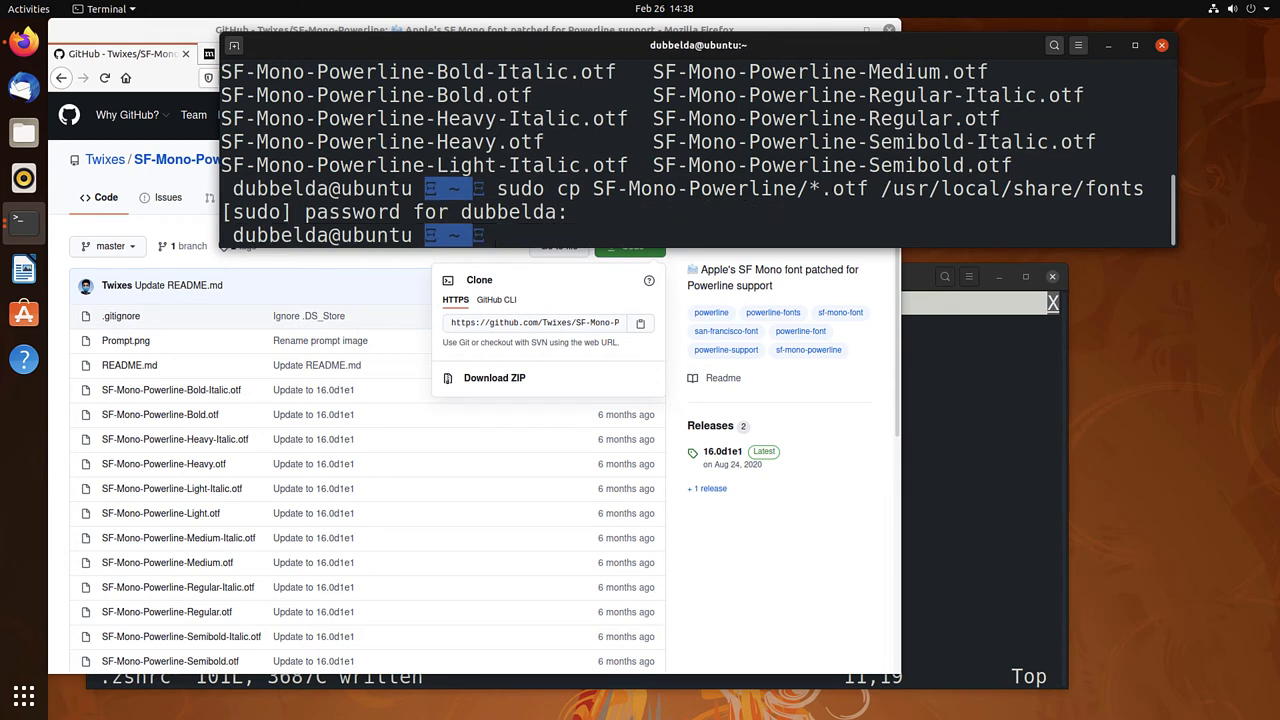
Rebuild the font cache with fc-cache -f -v.
text(fc-cache -)
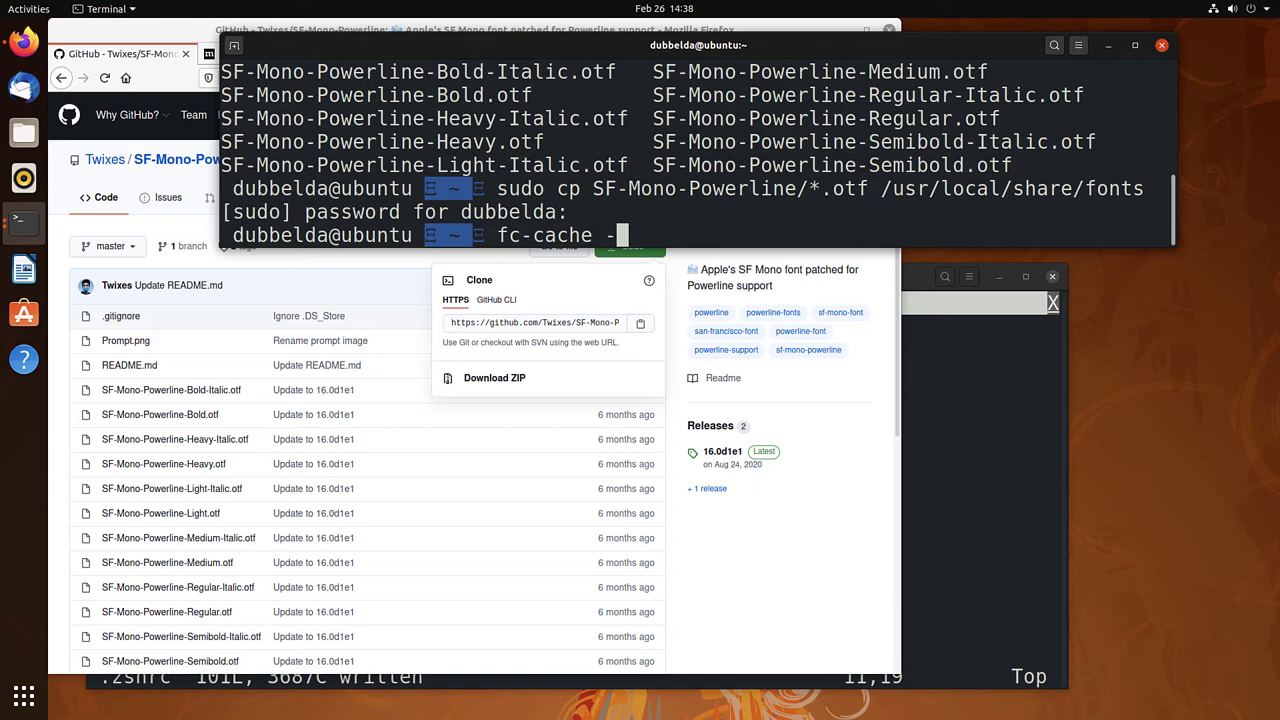
text(f -v)
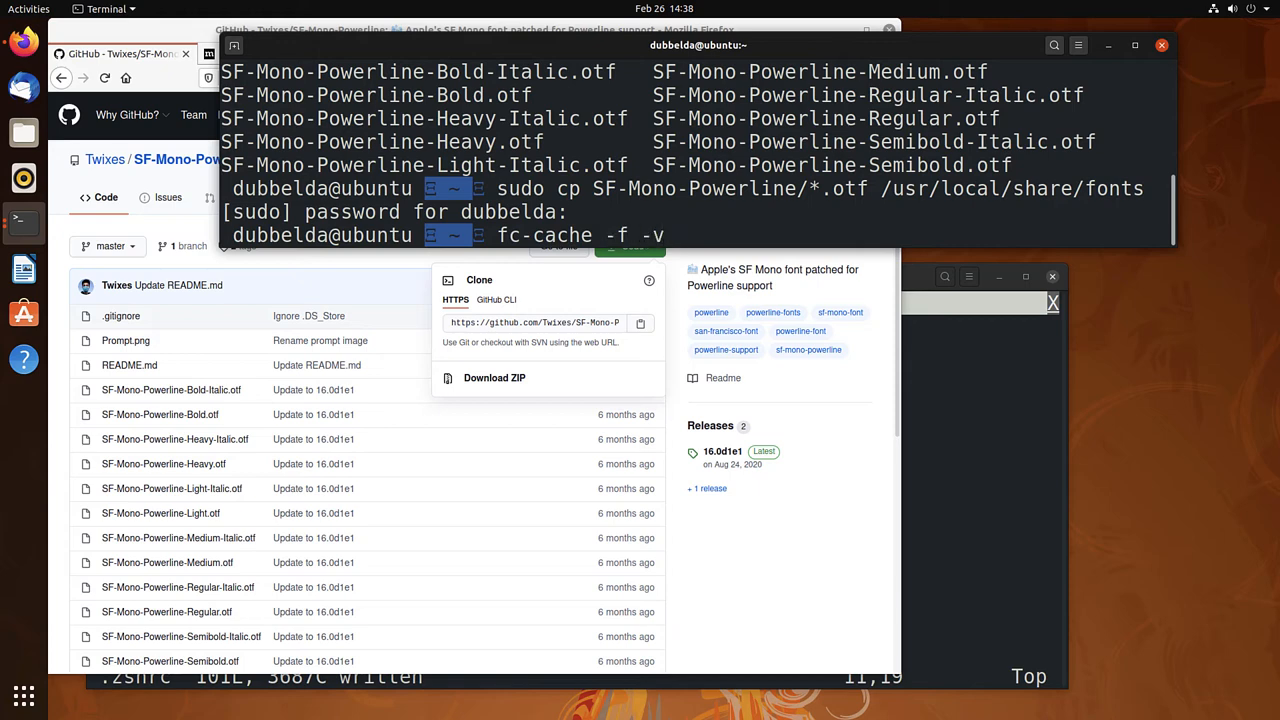
key(Return)
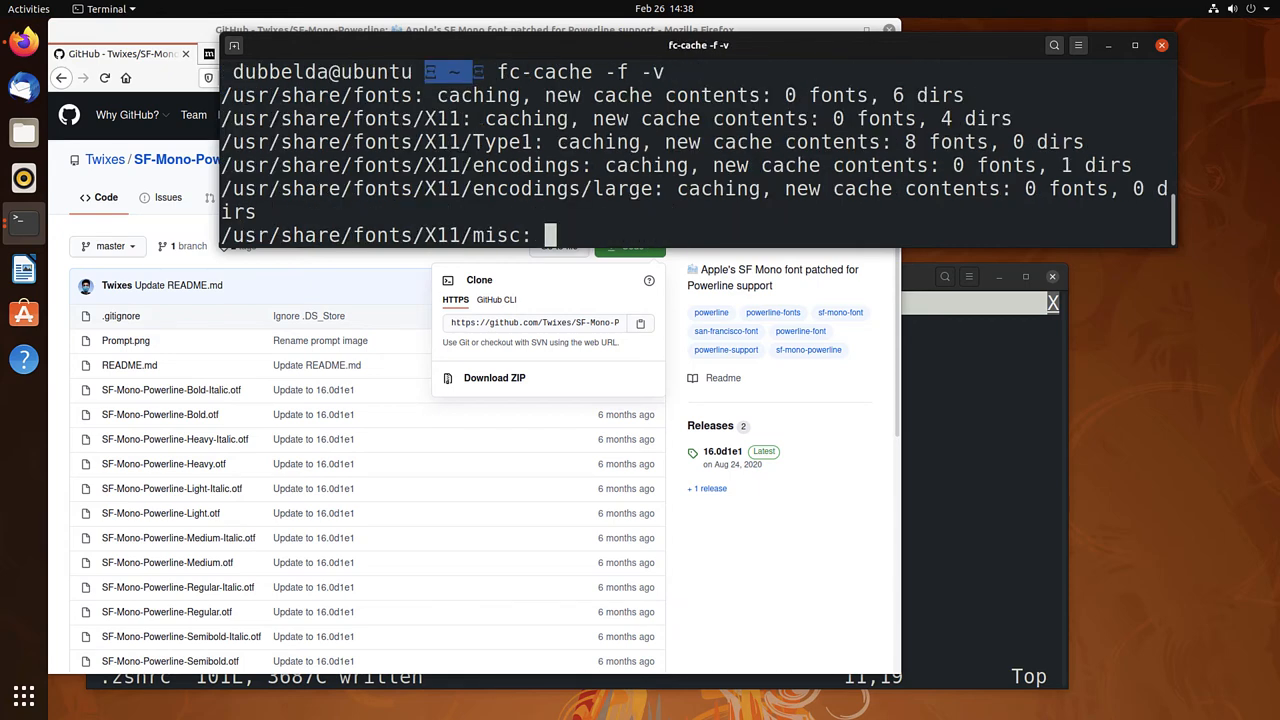
scroll(down, 3)
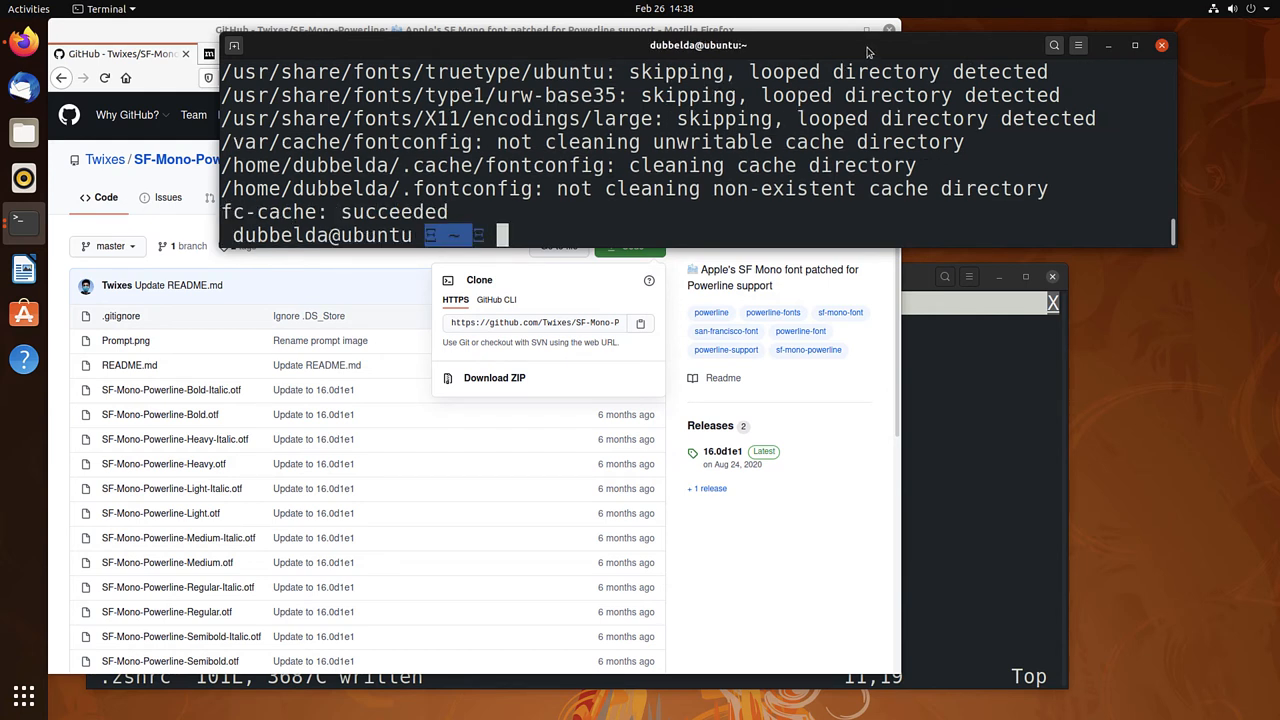
Choose SF Mono Powerline Medium as the profile's custom font via a 'sf mono' search.
click(1078, 44)
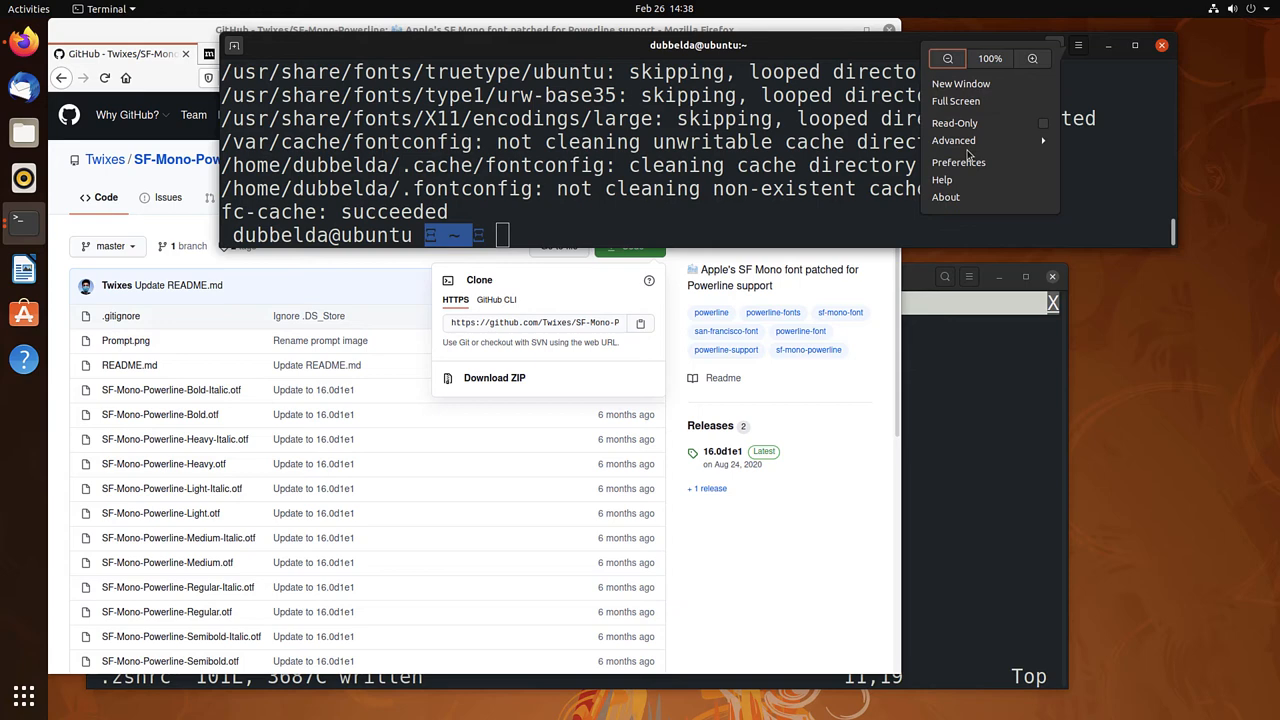
click(958, 162)
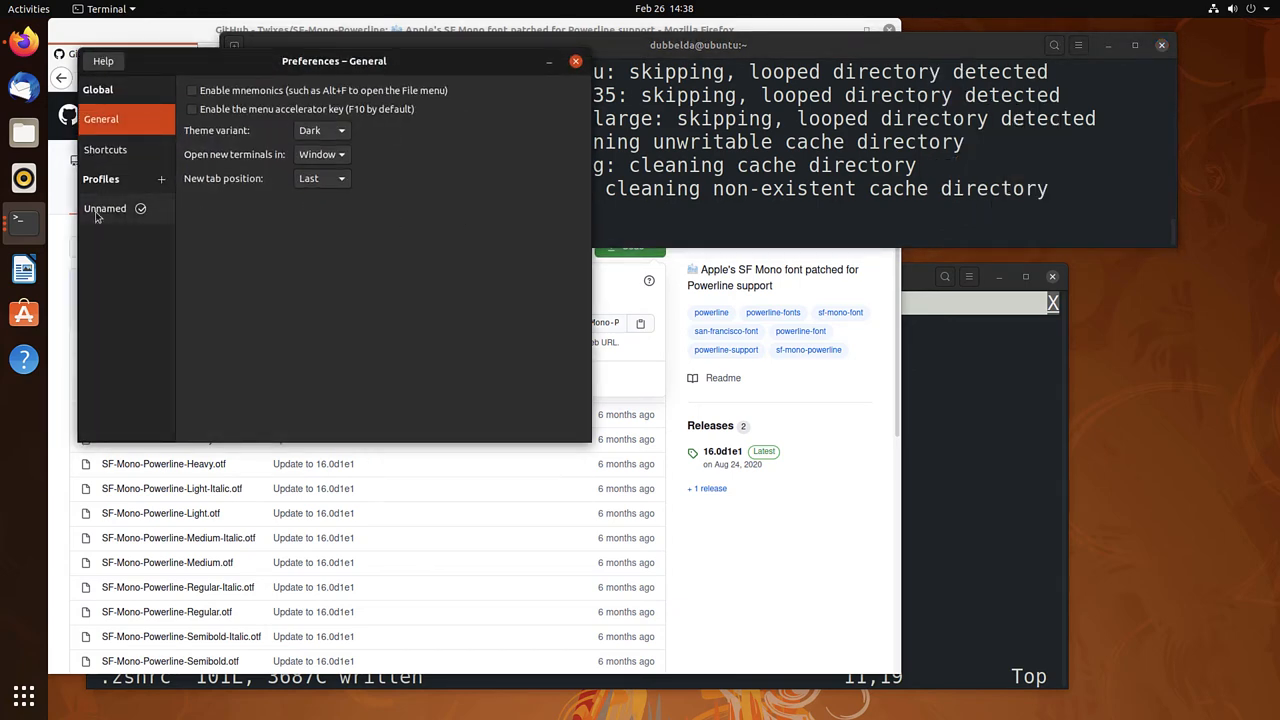
click(104, 208)
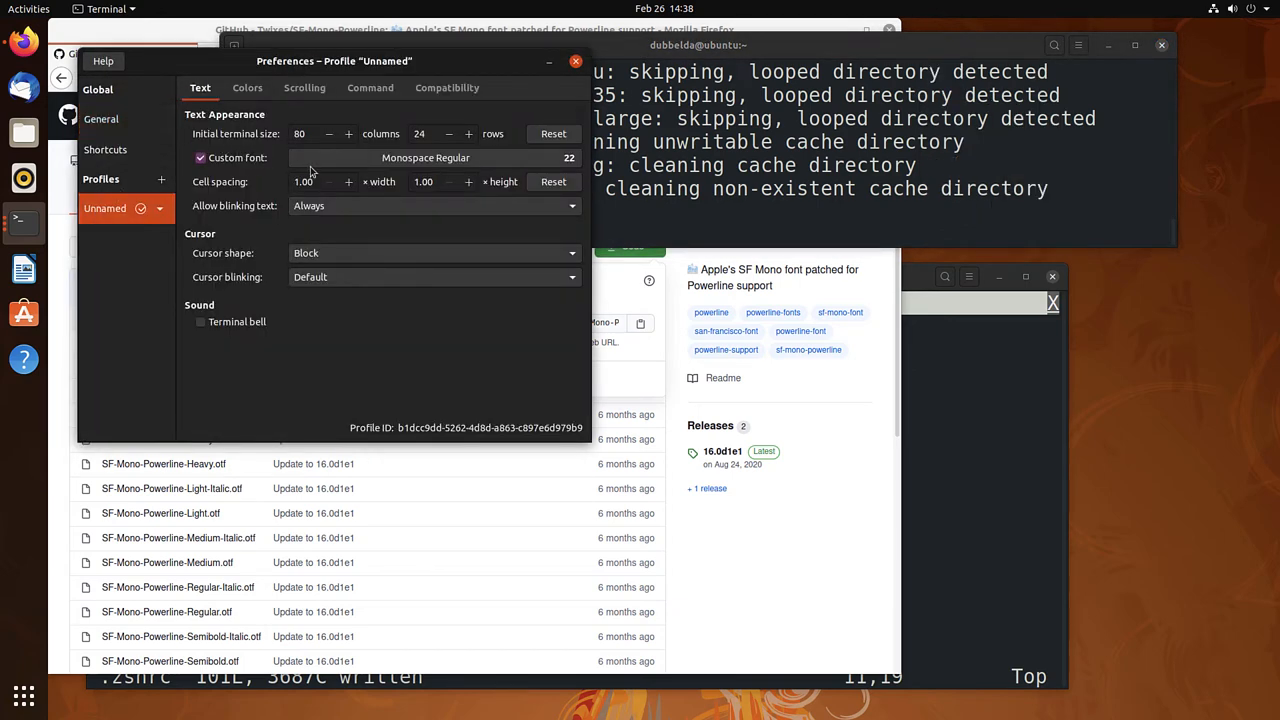
click(424, 156)
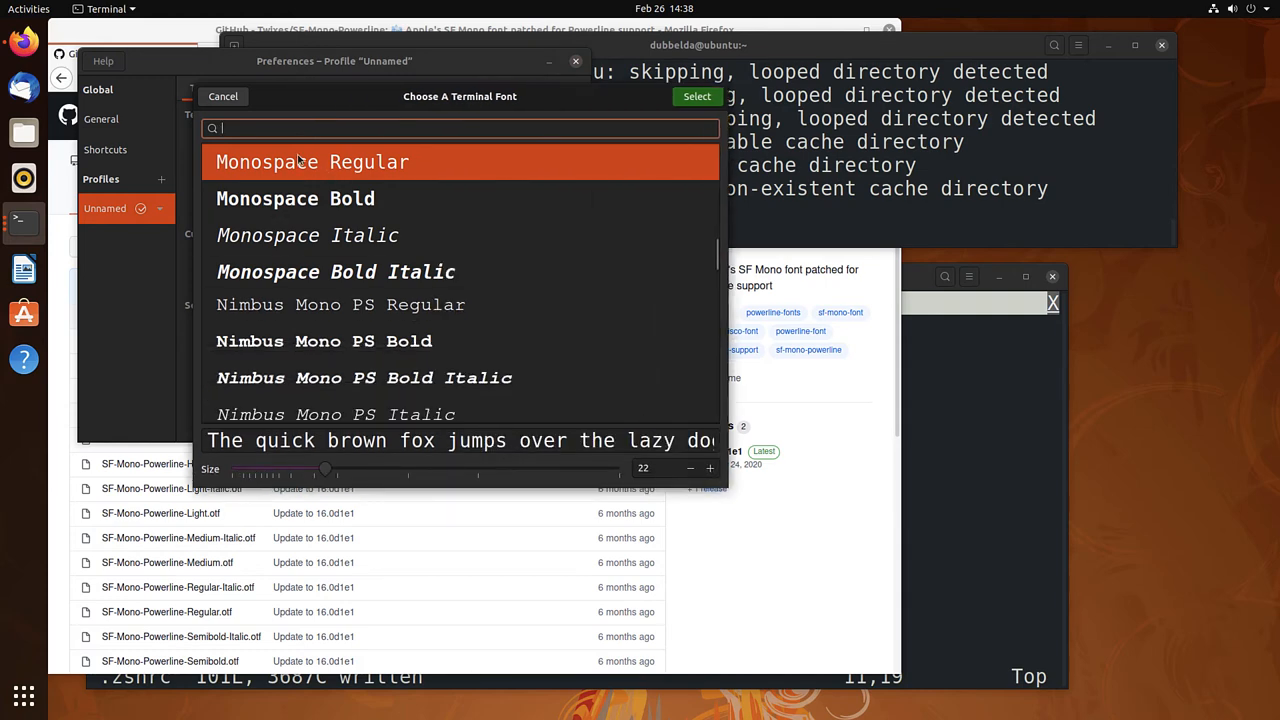
text(sf mono)
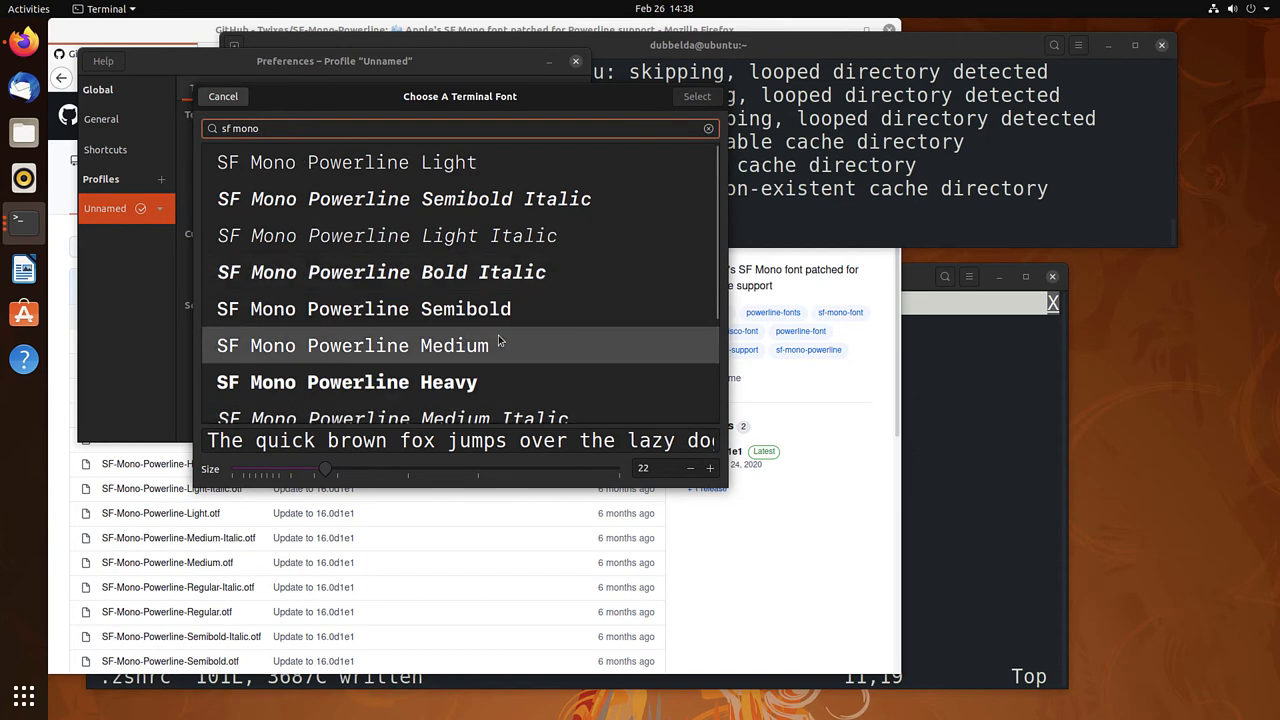
click(352, 344)
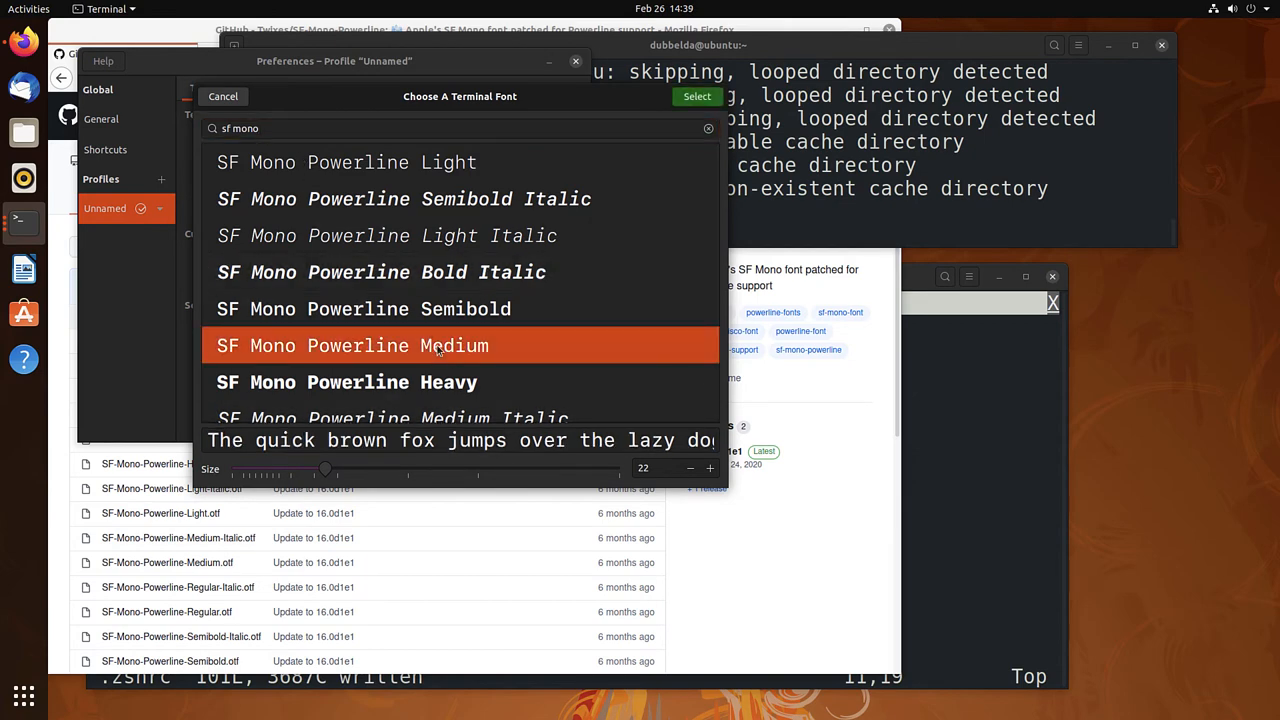
click(696, 96)
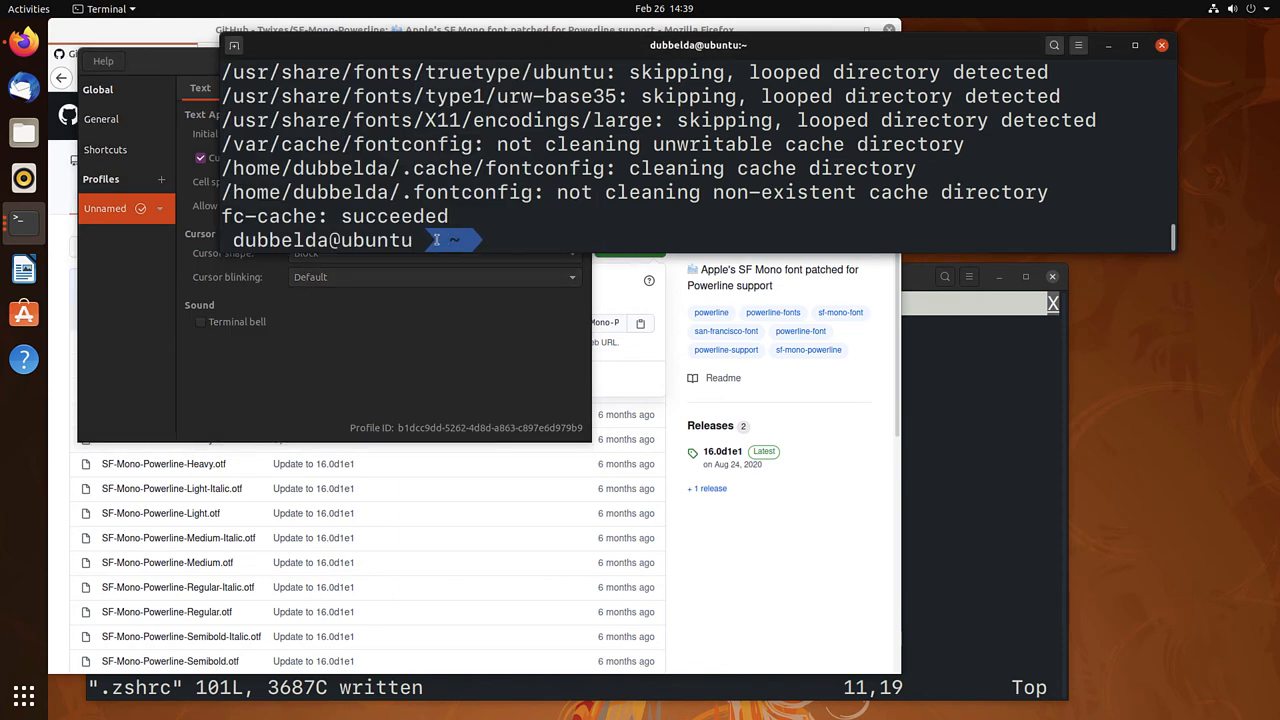
Change into ~/Desktop, then quit Firefox confirming Close Tabs for both open tabs.
text(cd Des)
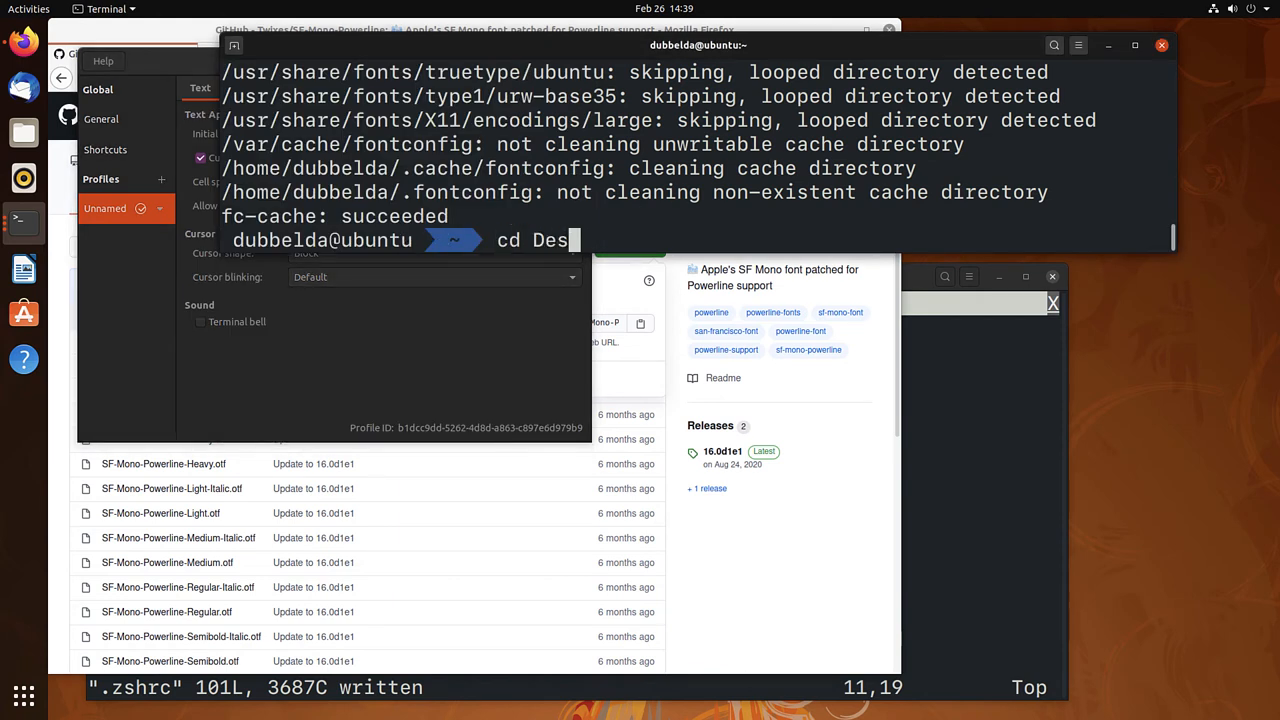
key(Return)
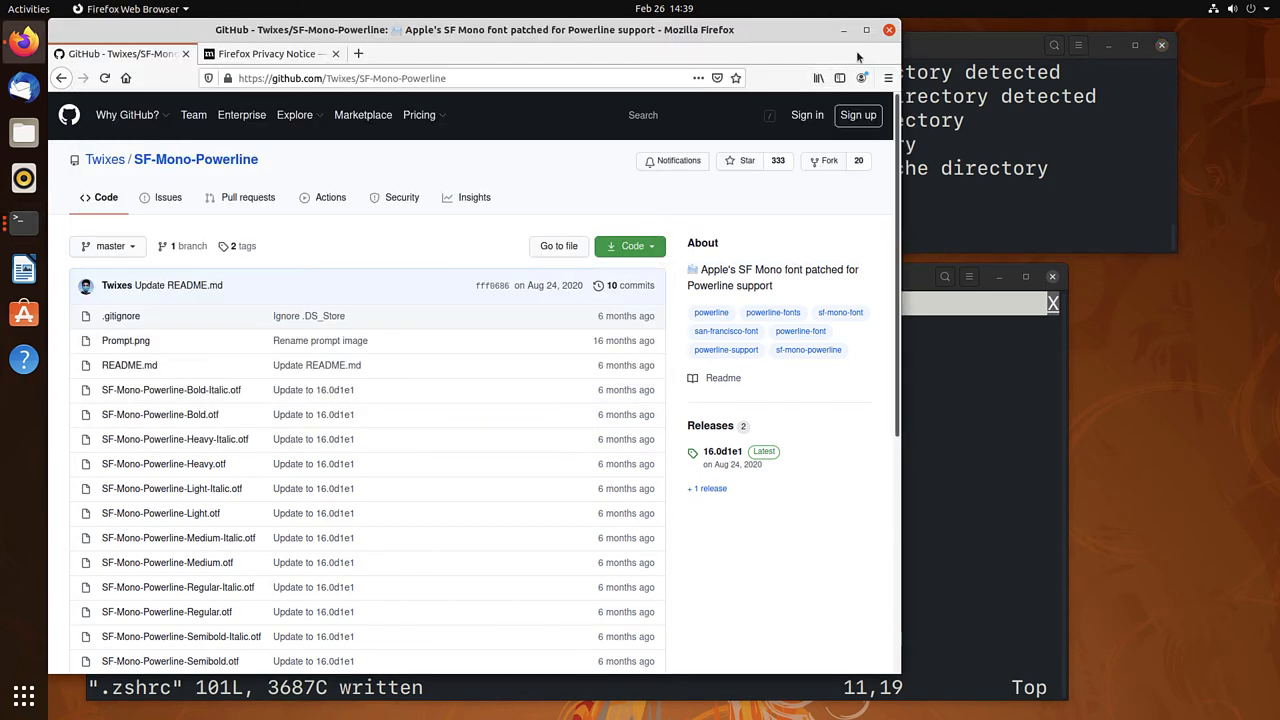
click(888, 30)
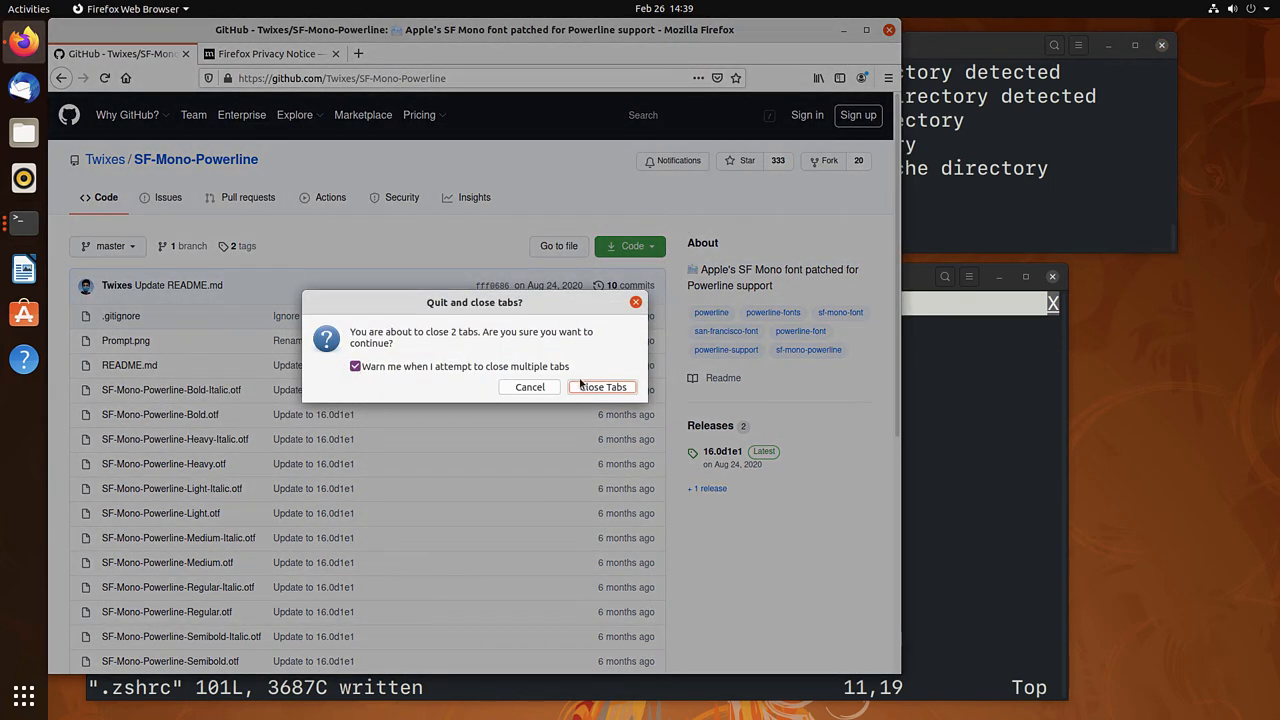
click(600, 388)
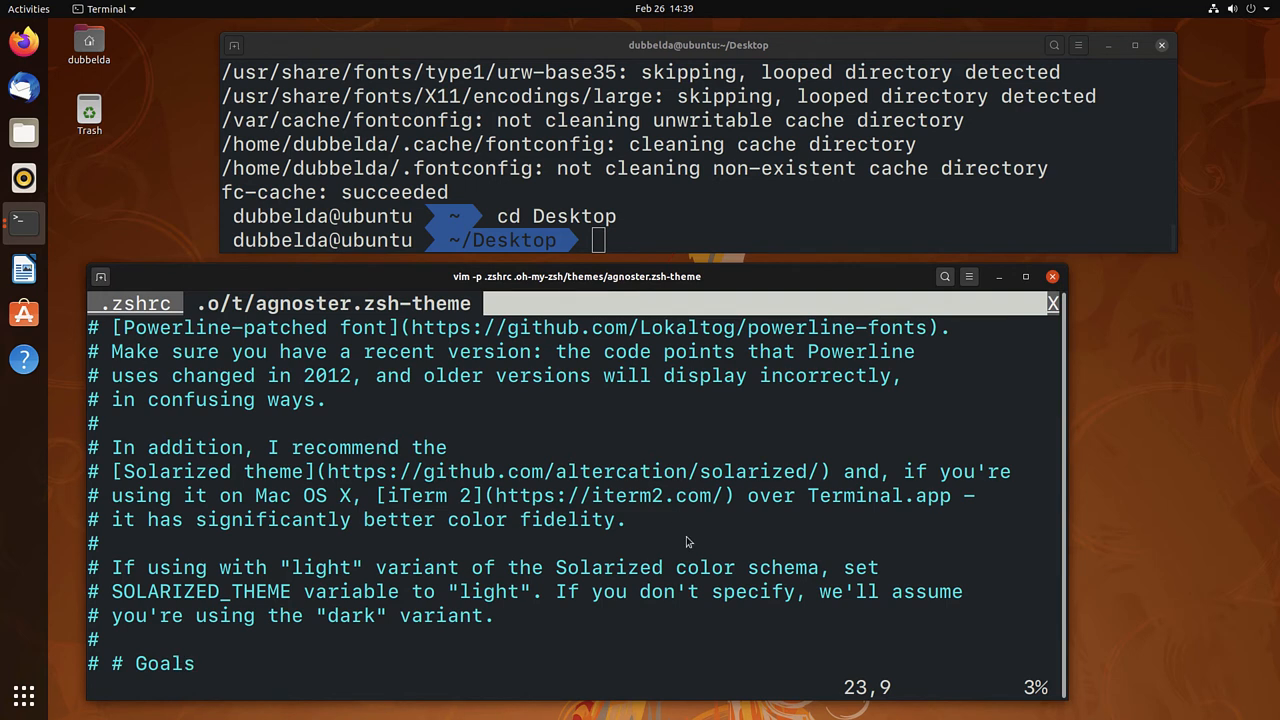
mouse_move(420, 622)
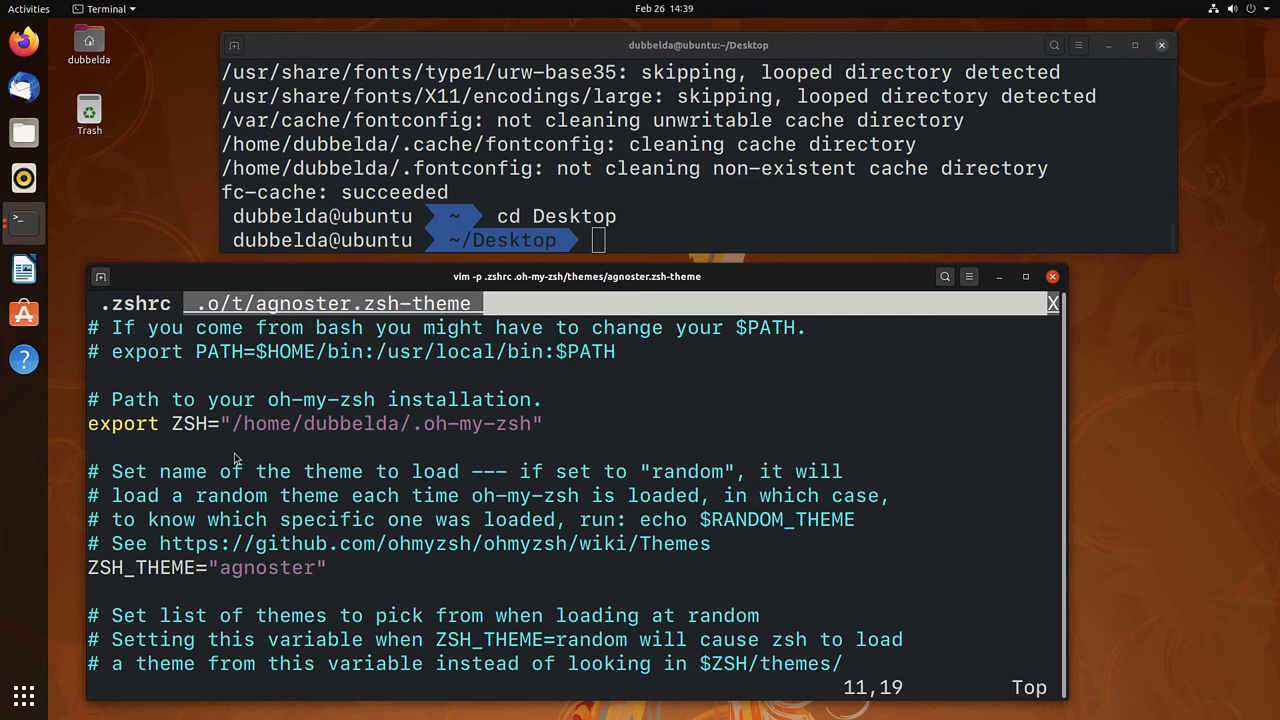
Add SOLARIZED_THEME="light" under ZSH_THEME in .zshrc.
text(SOLARIZED_THEME=")
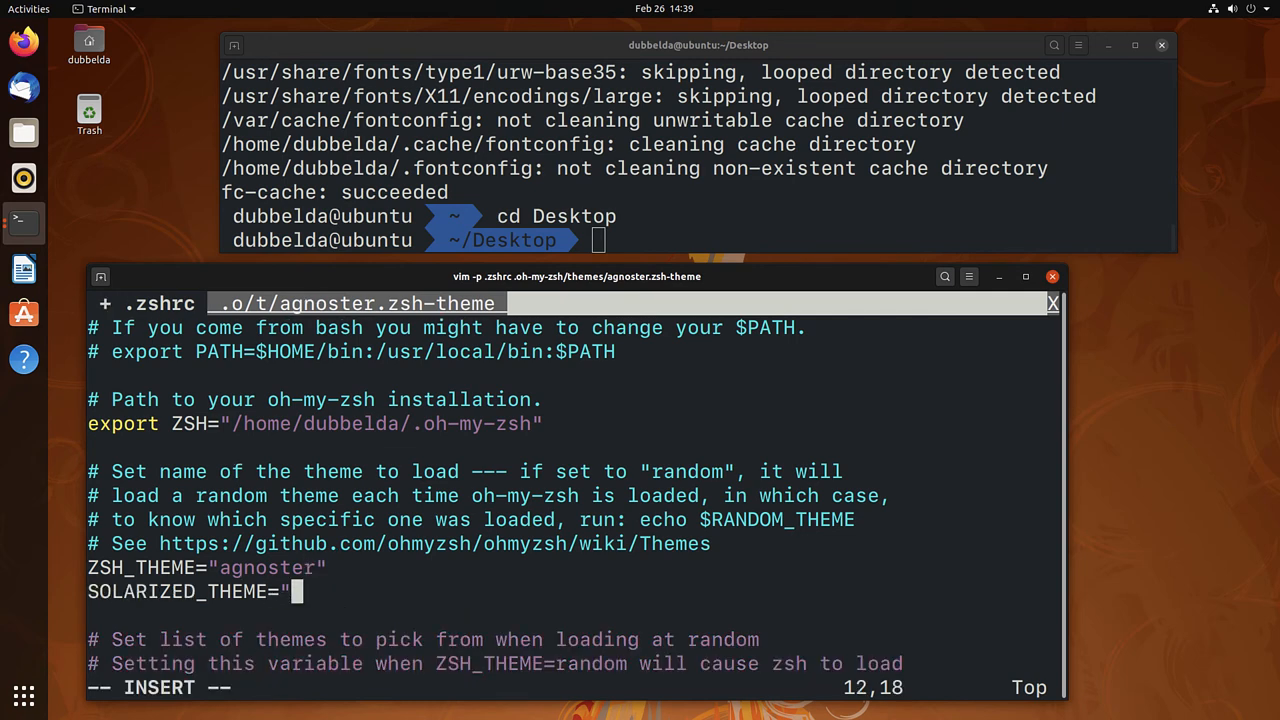
text(light)
click(576, 688)
text(/AW)
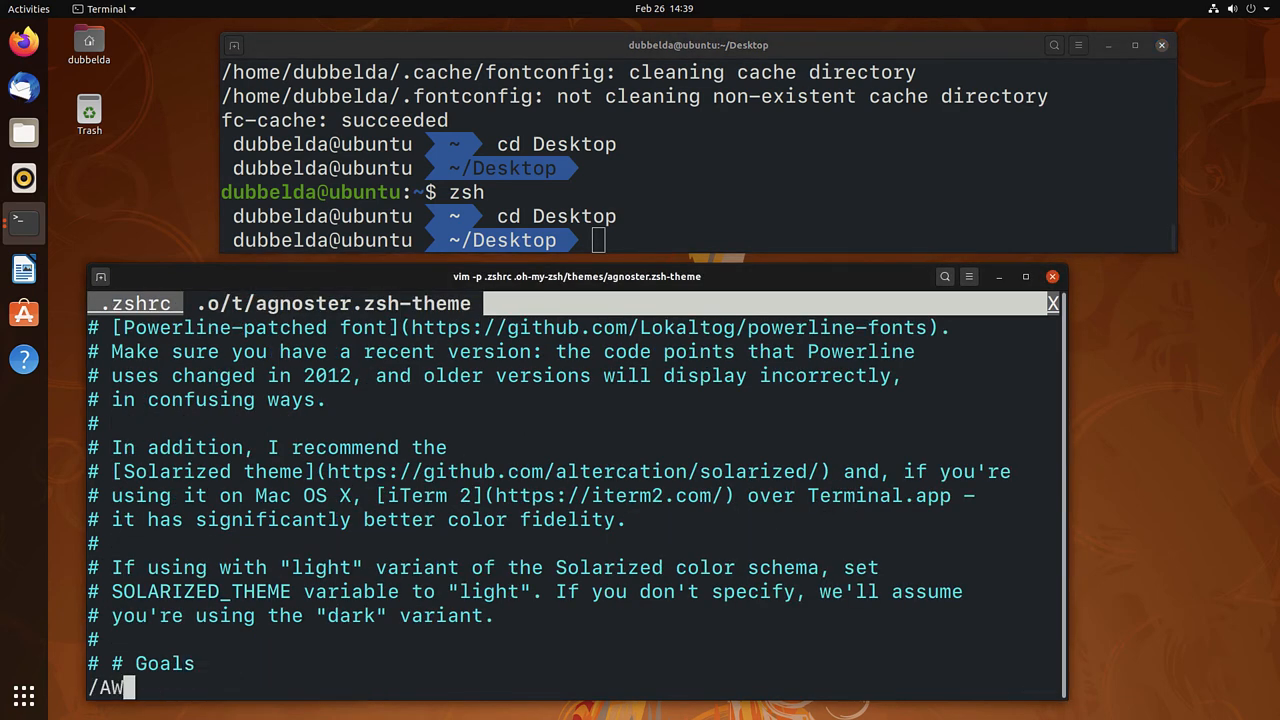
Locate the theme's AWS Profile section, add AWS_PROFILE="iRASPA" to .zshrc and relaunch zsh.
key(Return)
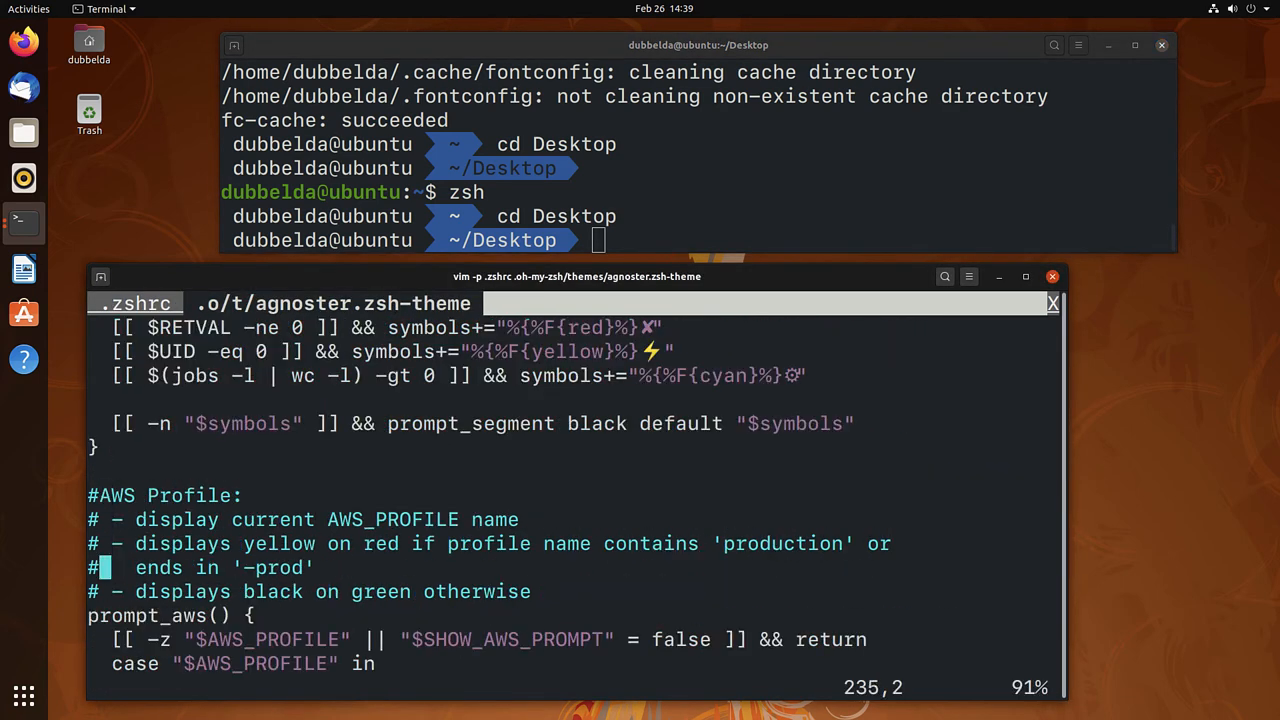
scroll(down, 3)
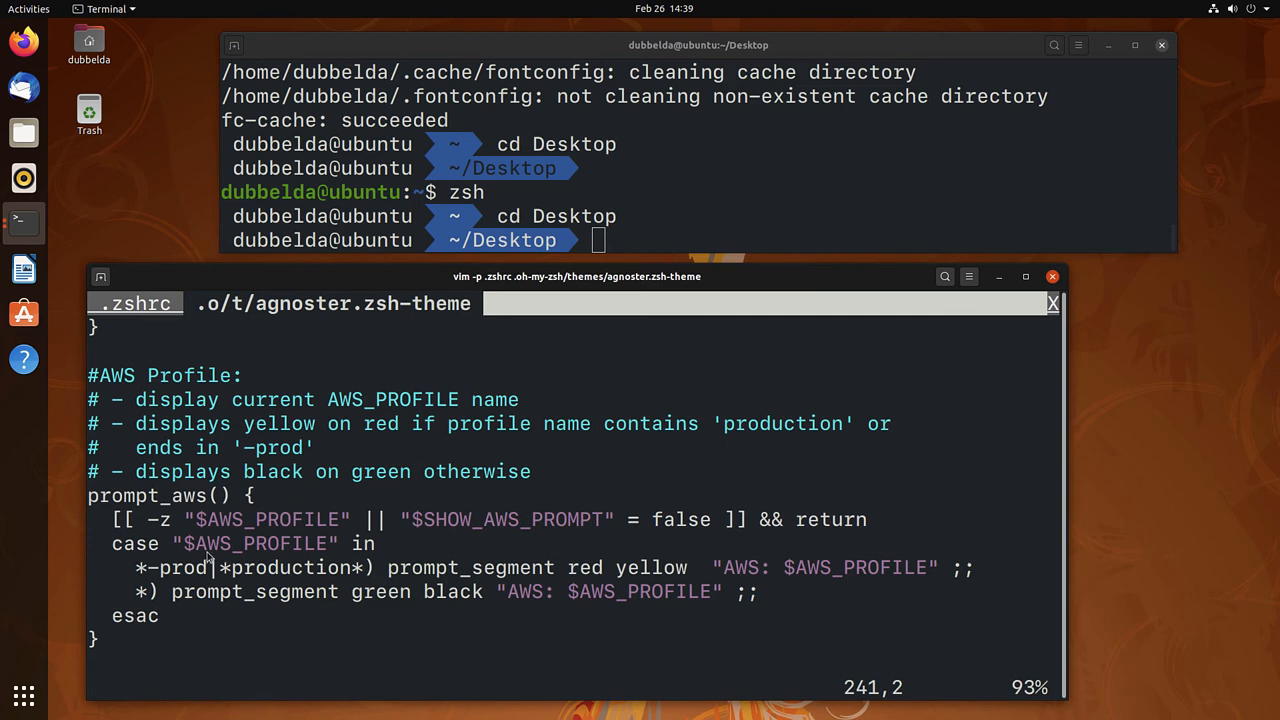
double_click(268, 520)
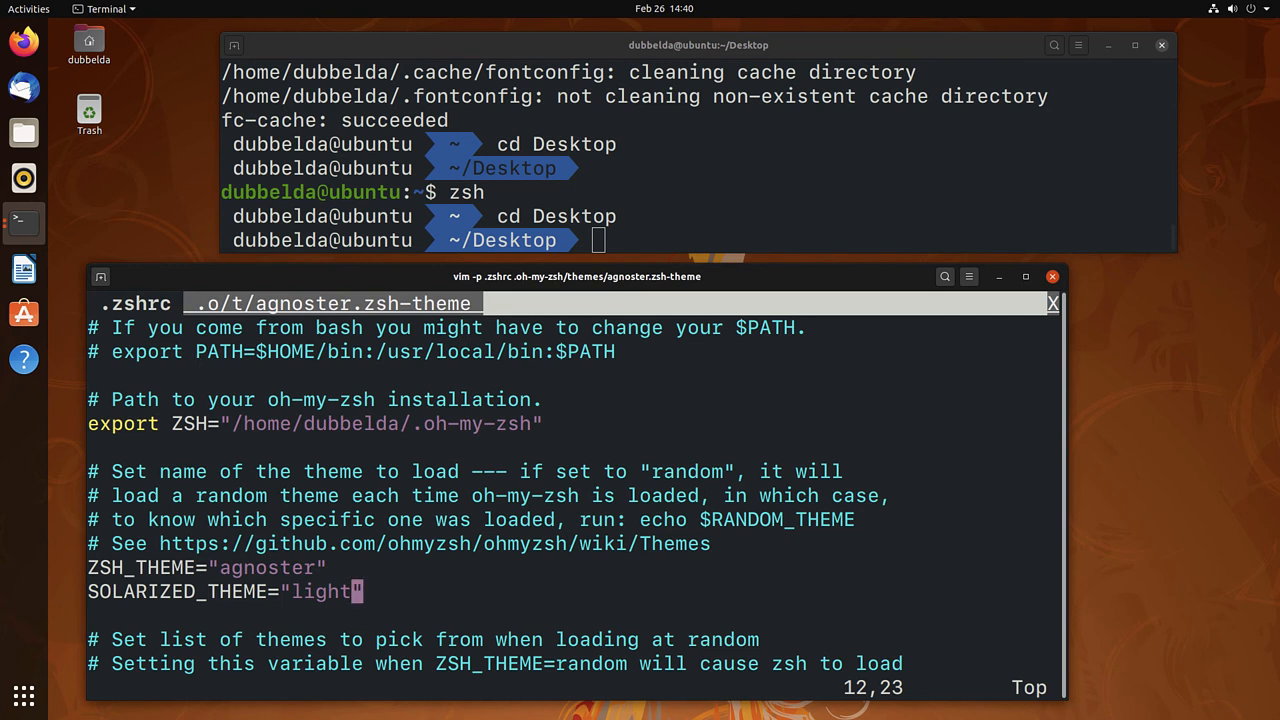
text(AWS_PROFILE="i)
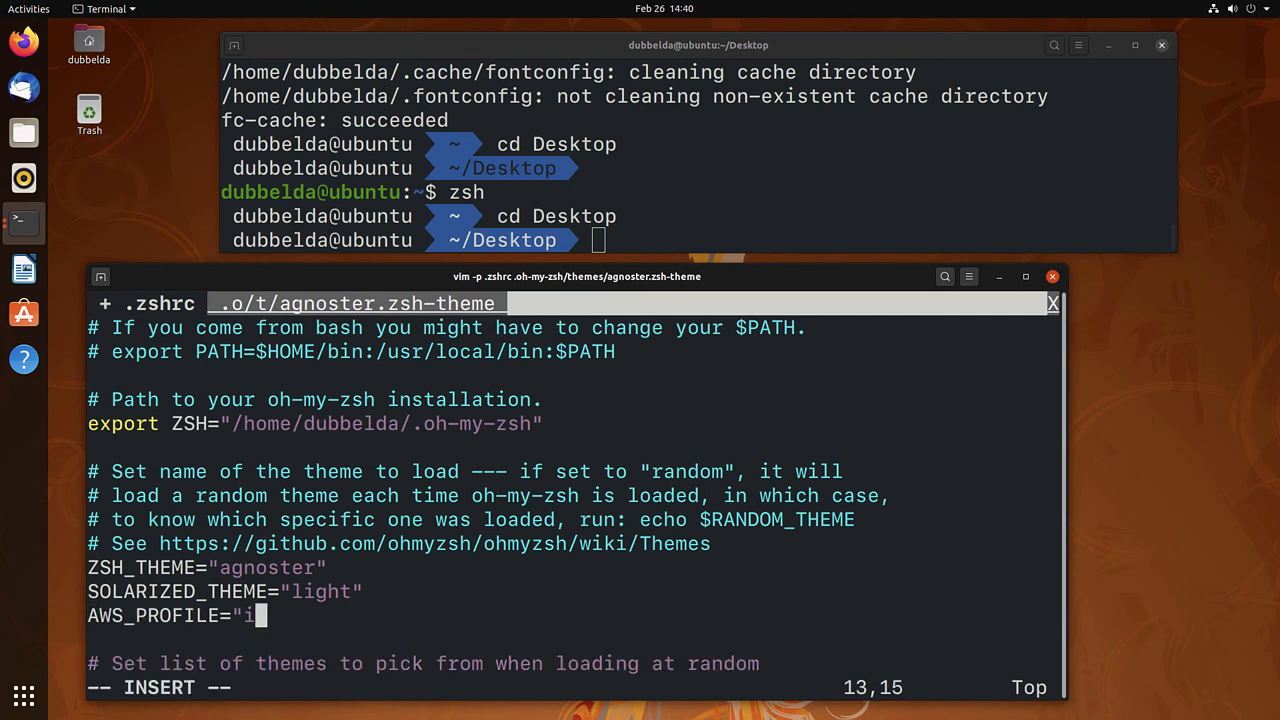
text(RASPA)
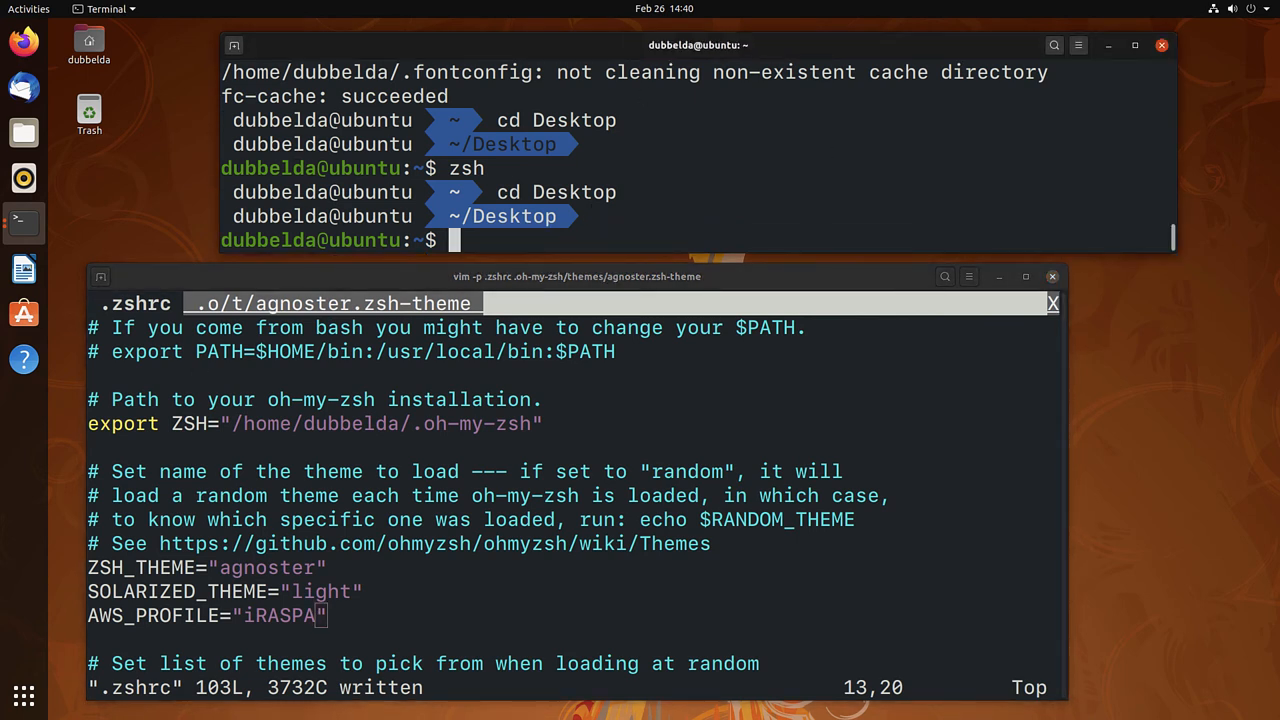
text(zsh)
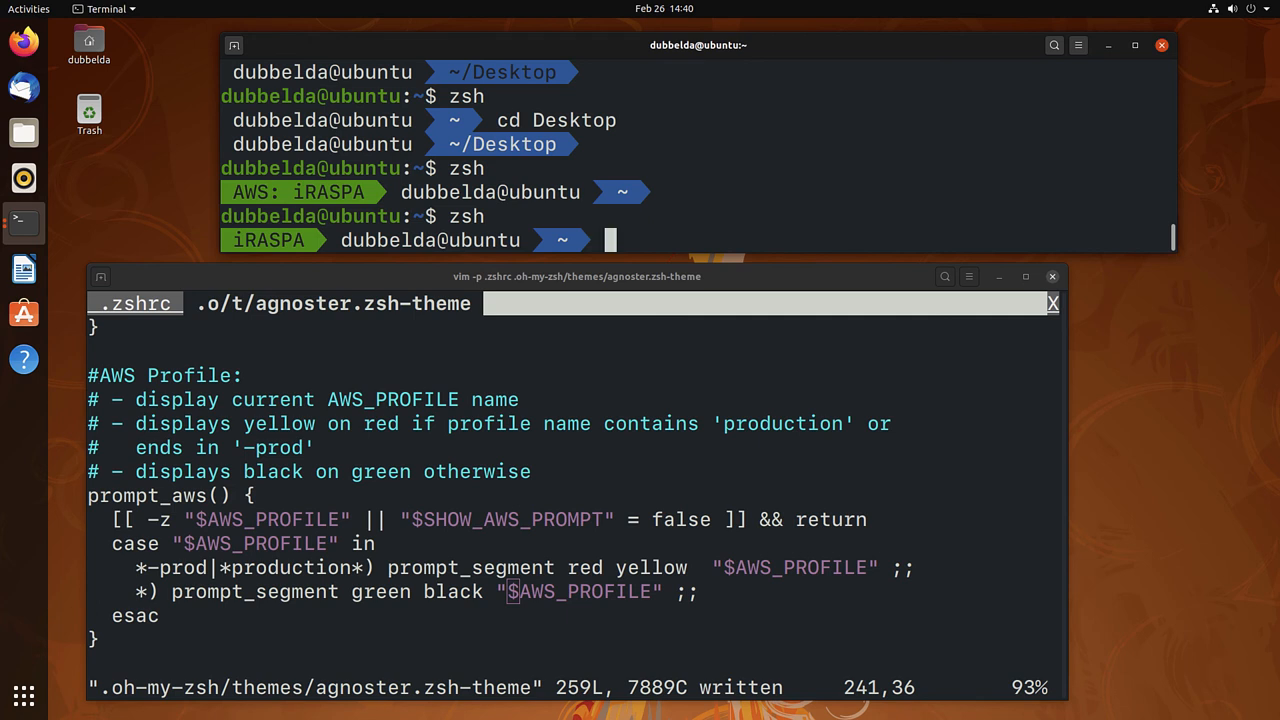
mouse_move(458, 362)
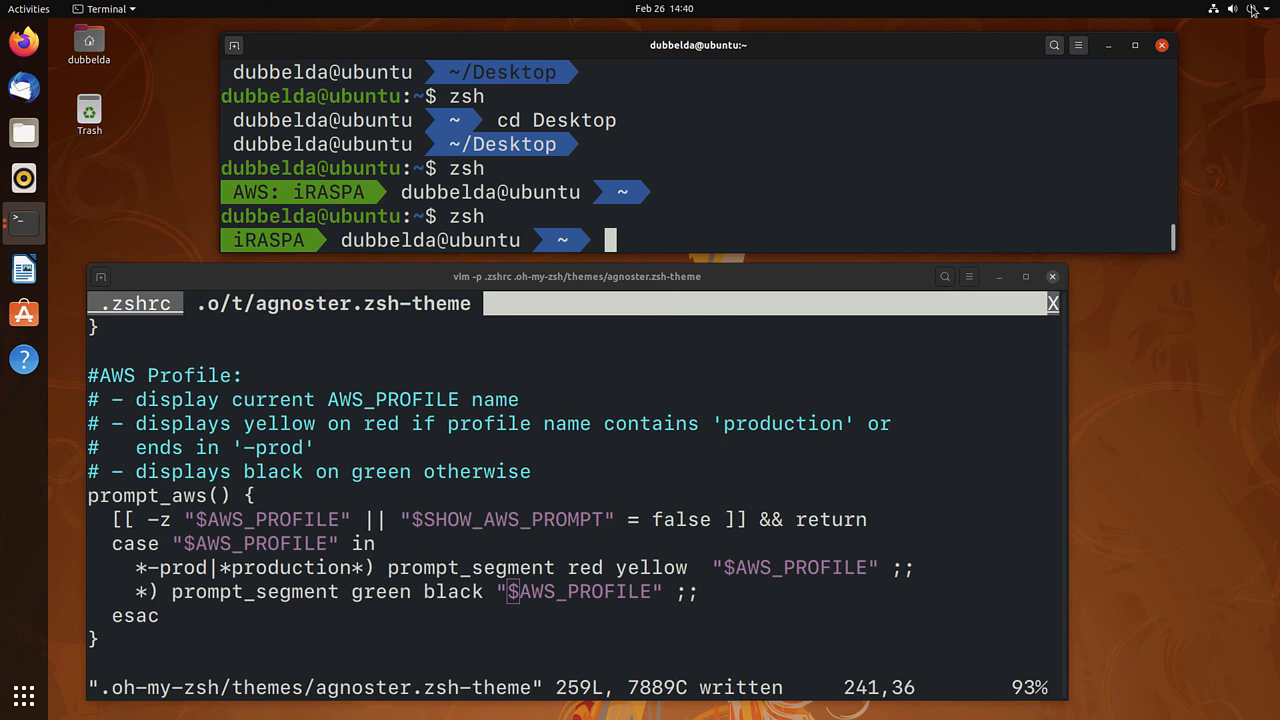
Log out from the system menu's Power Off / Log Out choices and submit the password to log back in.
click(1252, 8)
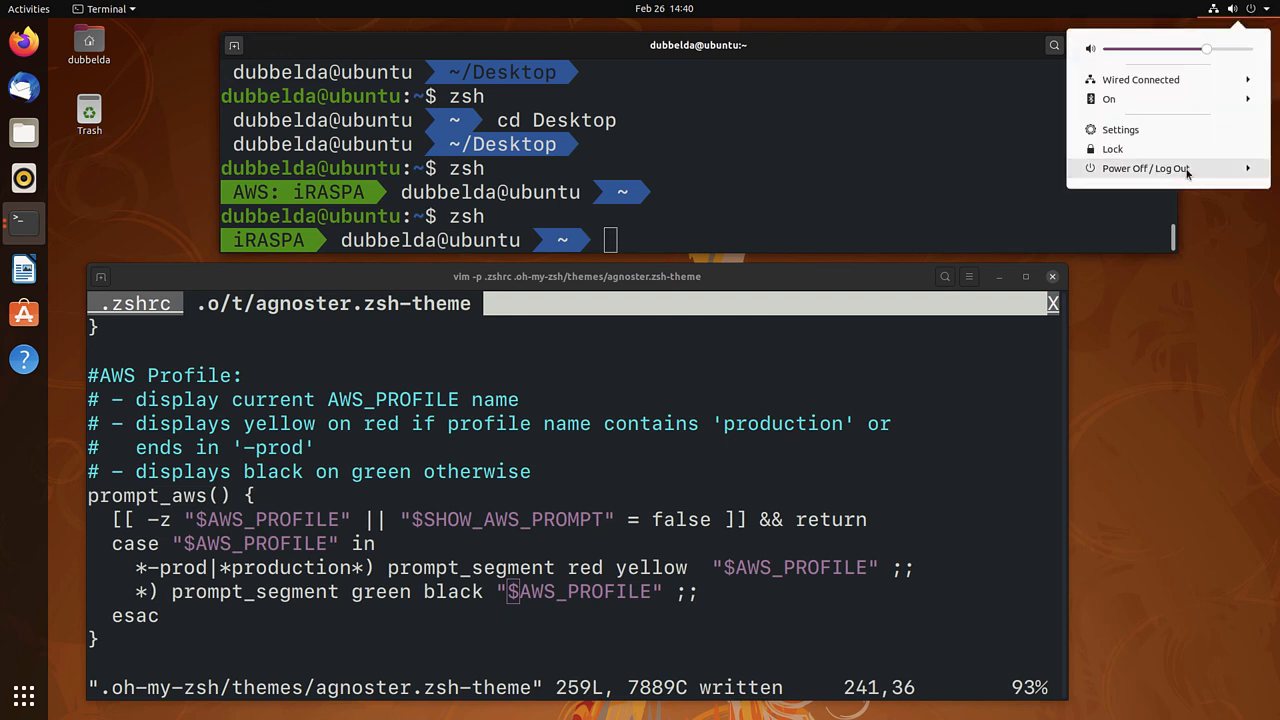
click(1146, 168)
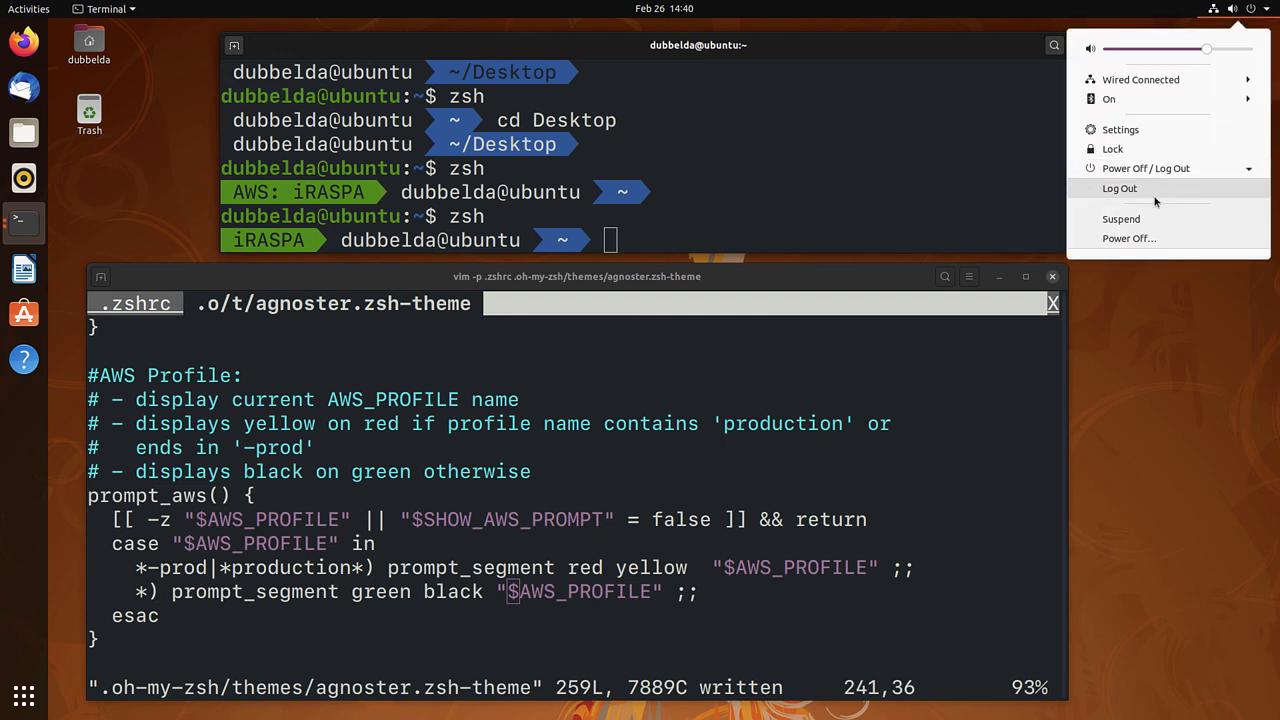
click(1120, 188)
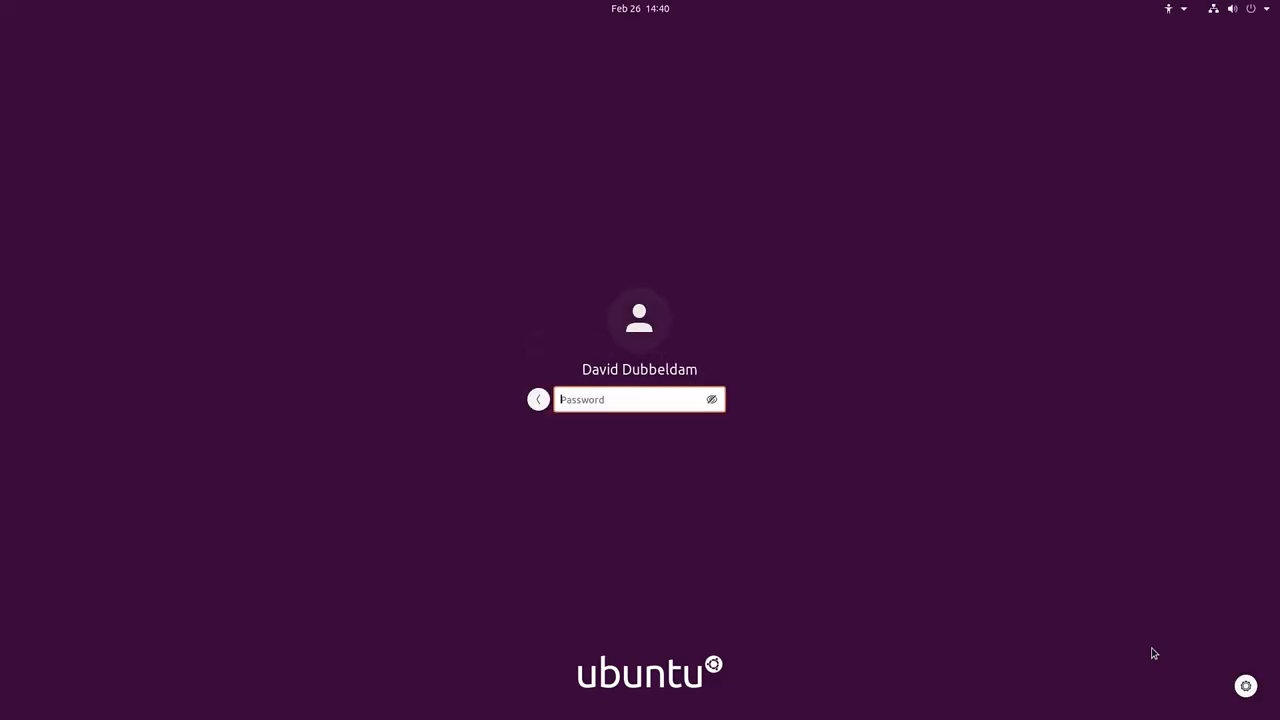
key(Return)
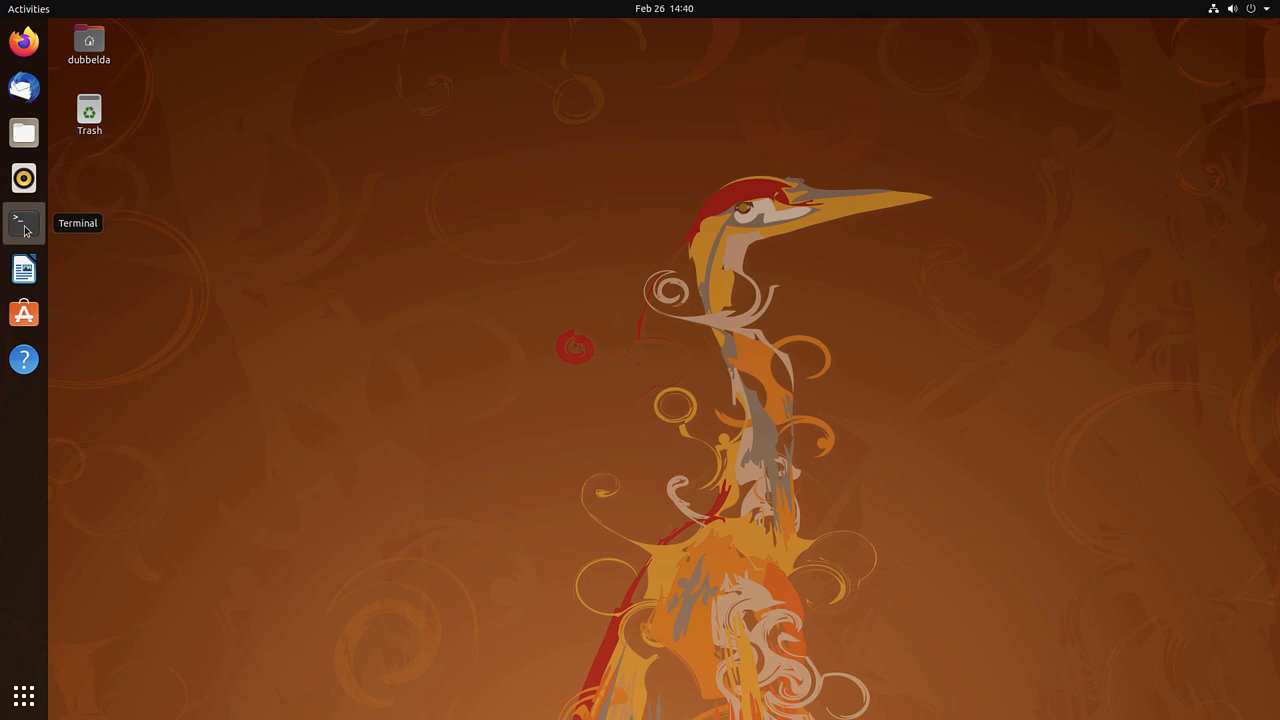
Start a terminal in ~/SF-Mono-Powerline on master and enter vi README.md.
click(24, 220)
text(cd SF-Mono-Powerline)
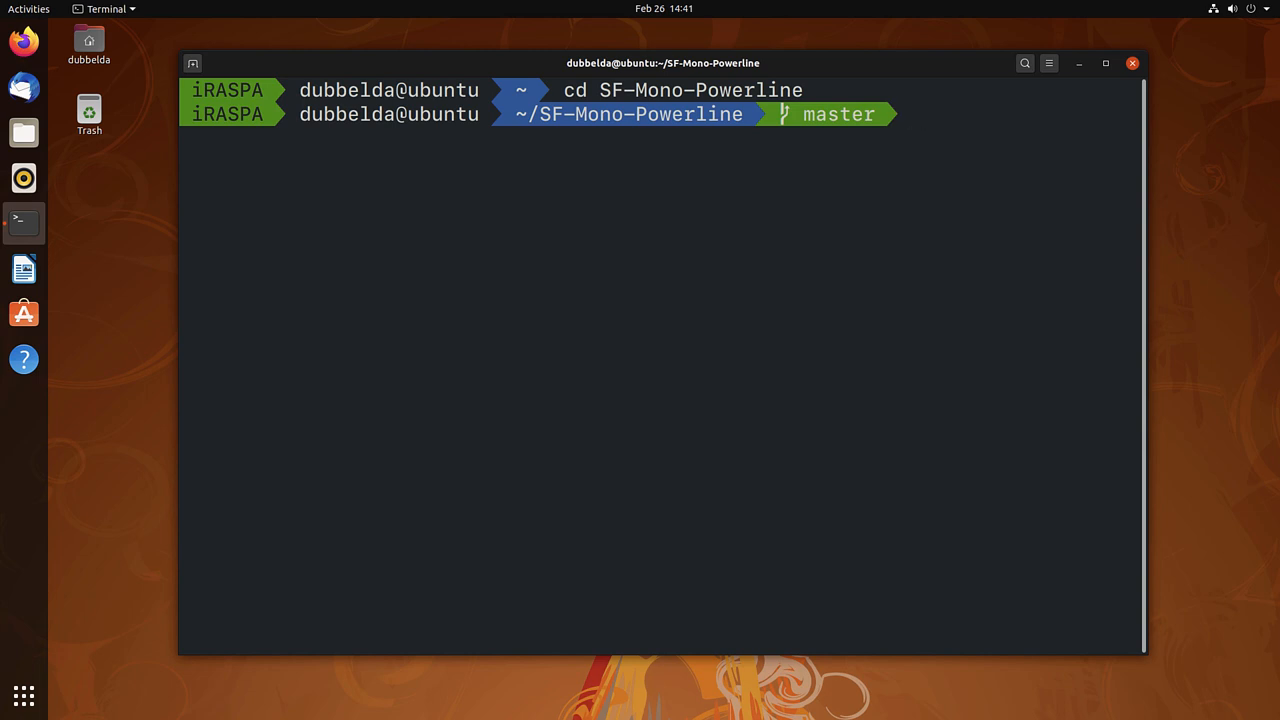
text(vi README.md)
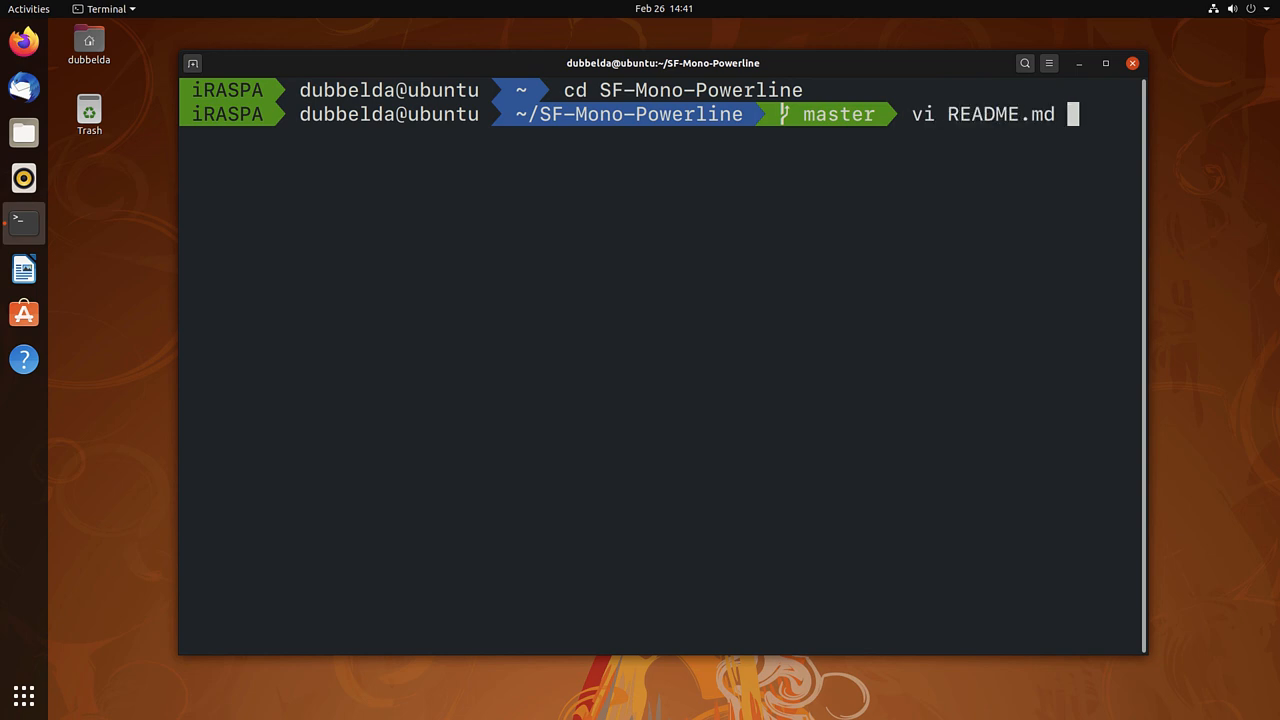